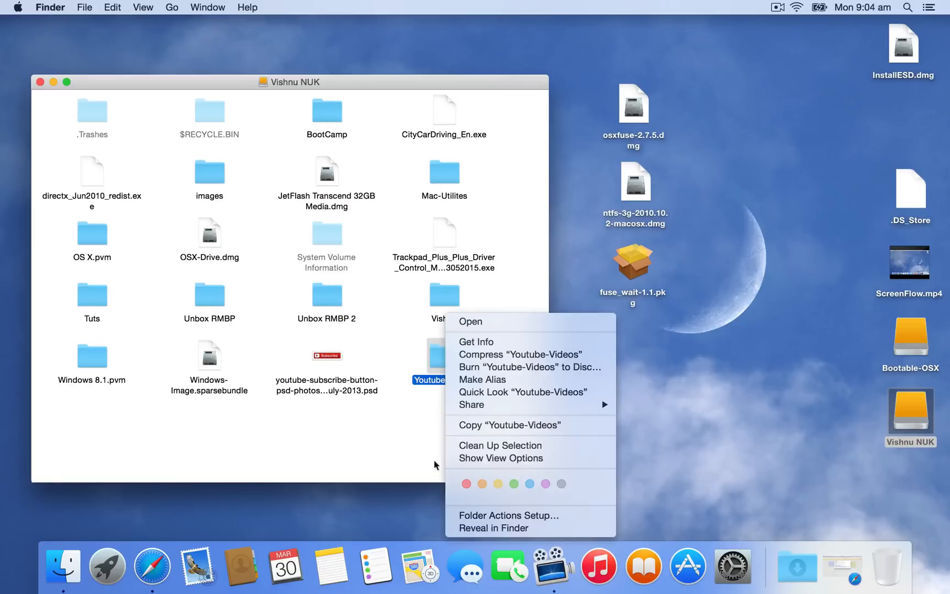
mouse_move(452, 416)
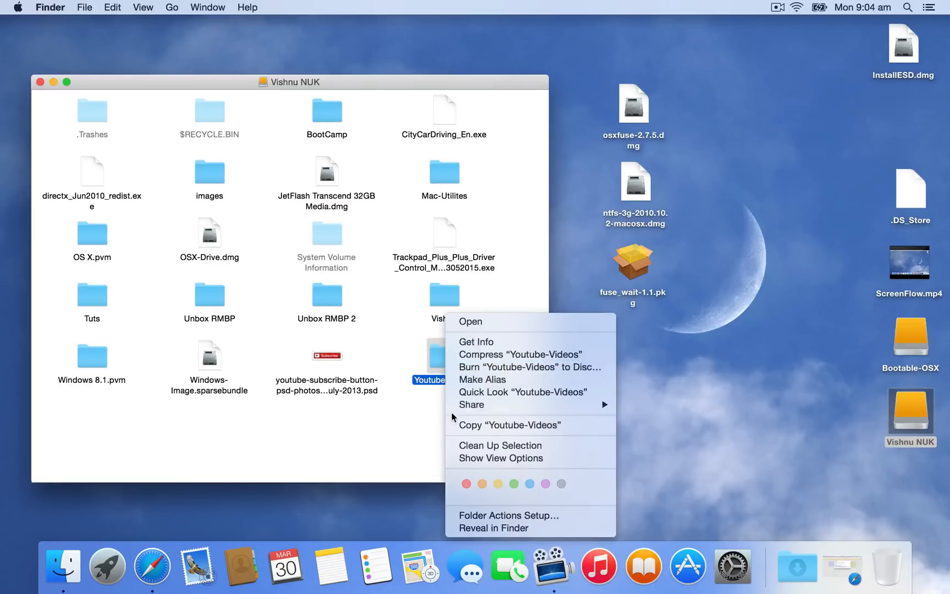
mouse_move(637, 277)
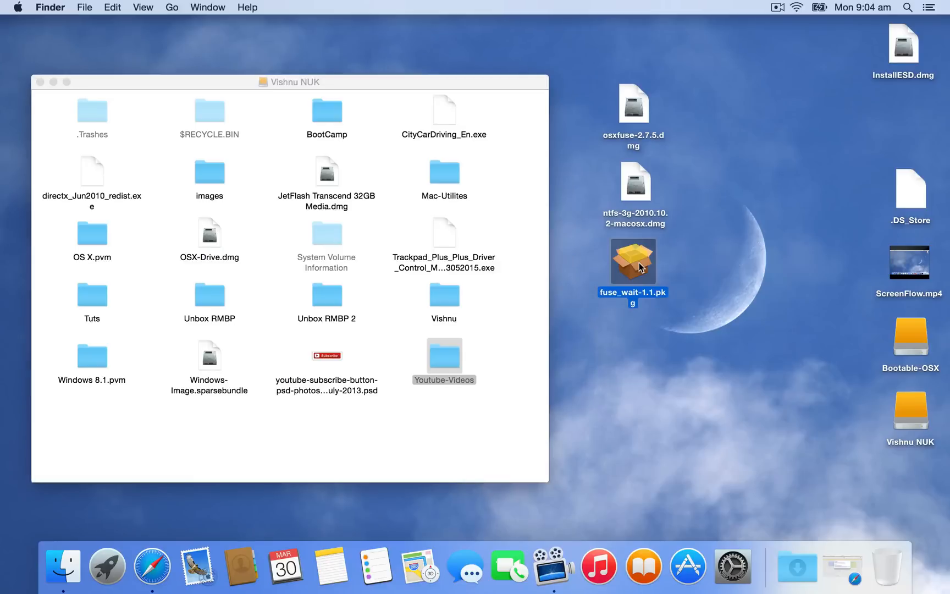
Look over the desktop items and the drive window without changing anything.
right_click(632, 262)
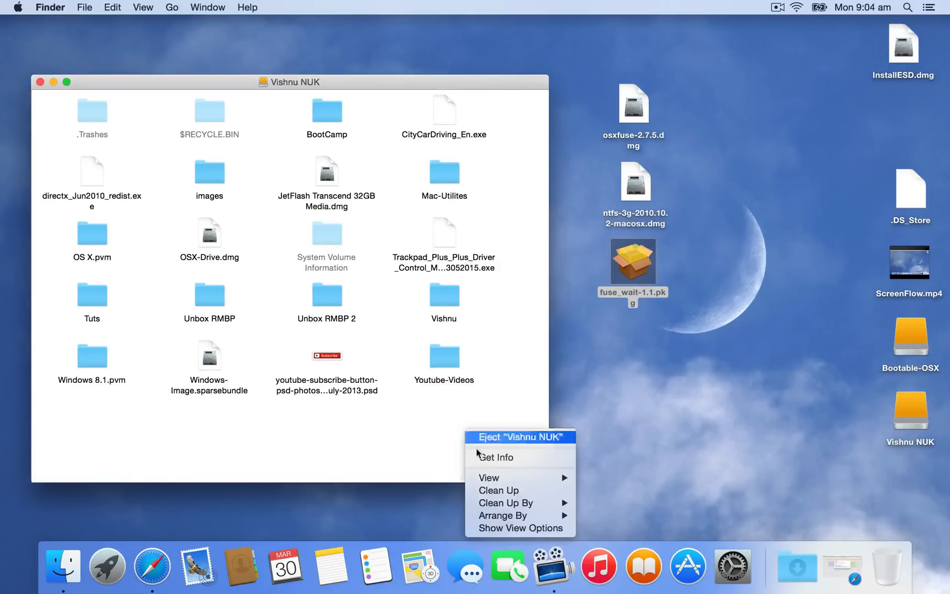
click(438, 441)
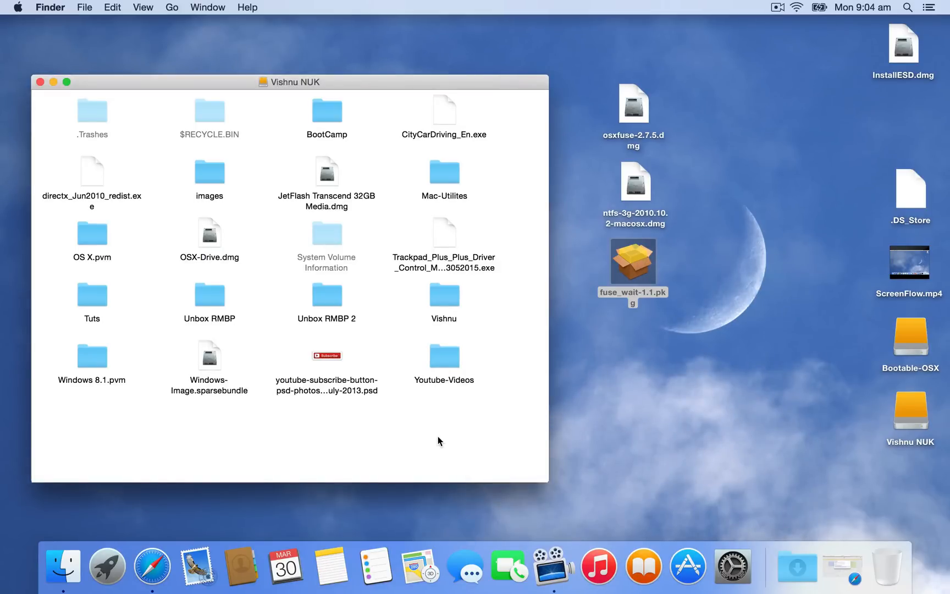
click(632, 262)
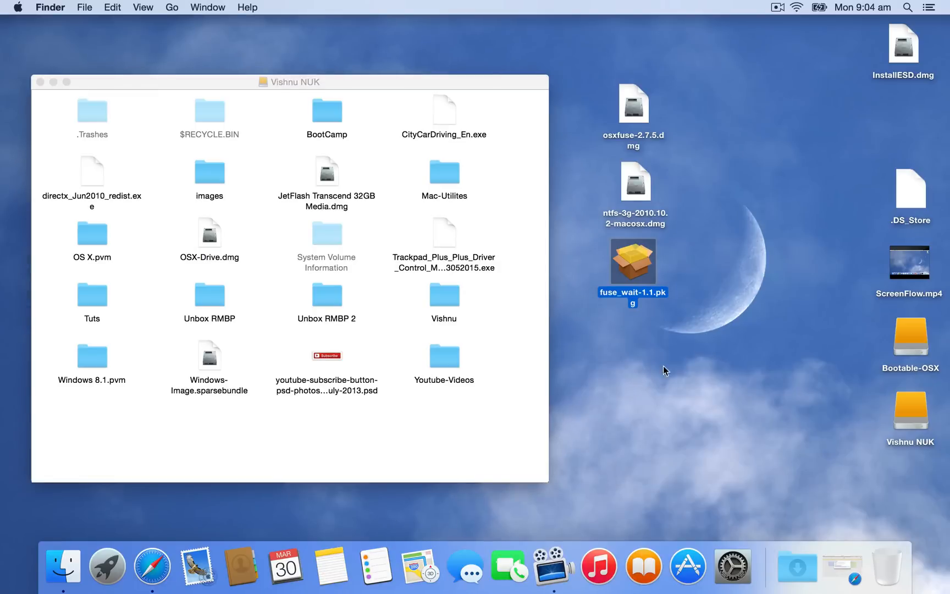
mouse_move(697, 110)
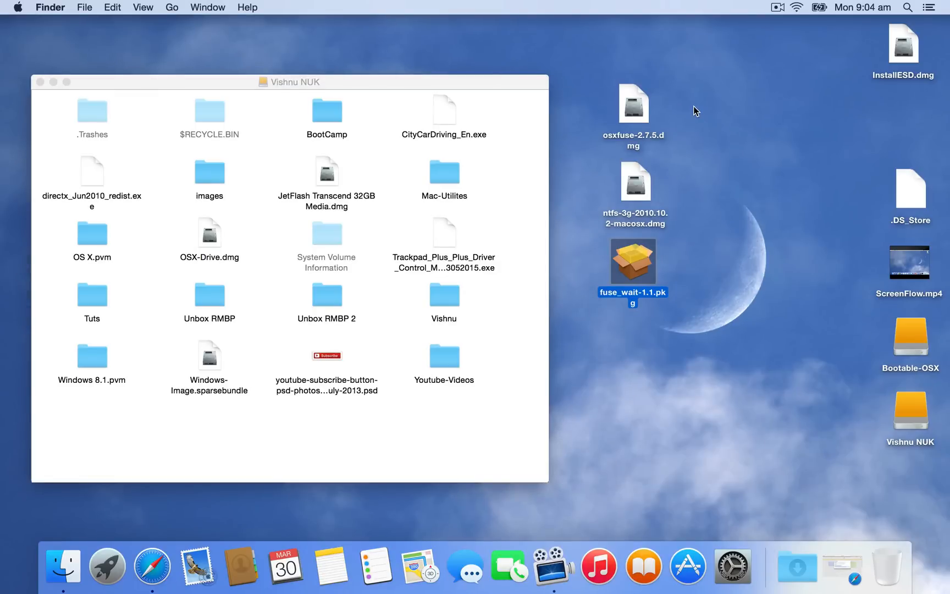
click(698, 110)
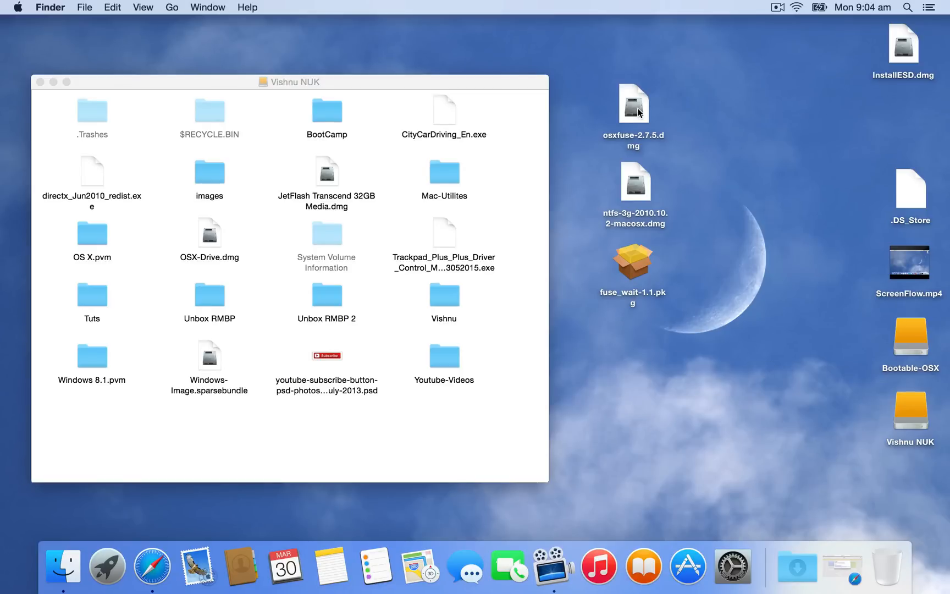
Mount osxfuse-2.7.5.dmg and launch the Install OSXFUSE 2.7 package.
click(632, 103)
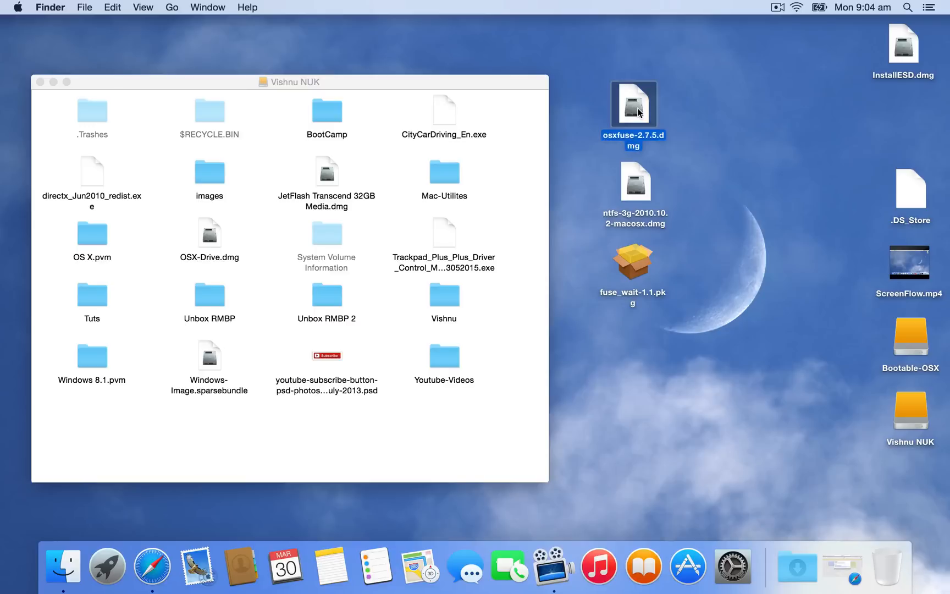
double_click(633, 104)
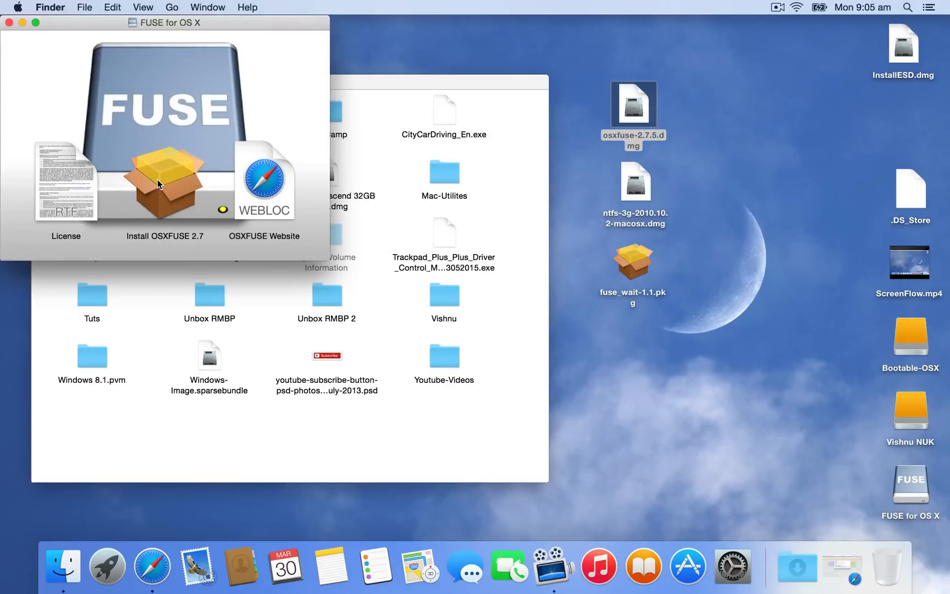
double_click(164, 180)
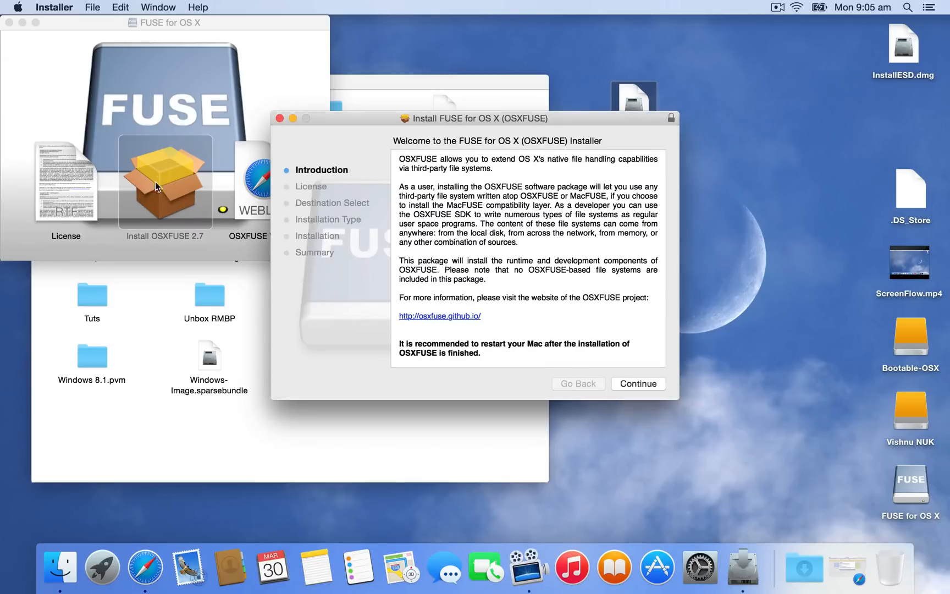
mouse_move(636, 386)
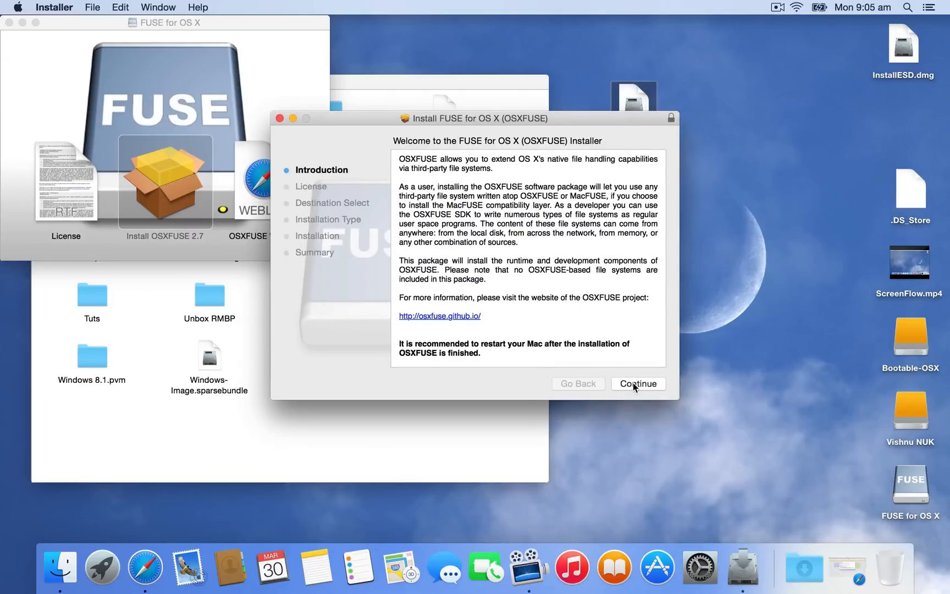
Agree to the OSXFUSE license and add the MacFUSE Compatibility Layer to the custom install.
click(638, 384)
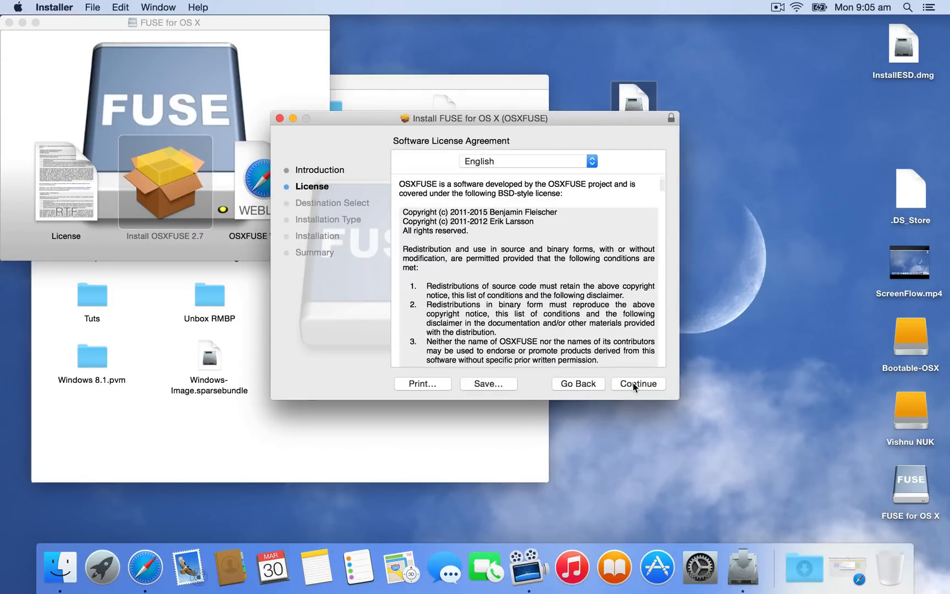
click(638, 384)
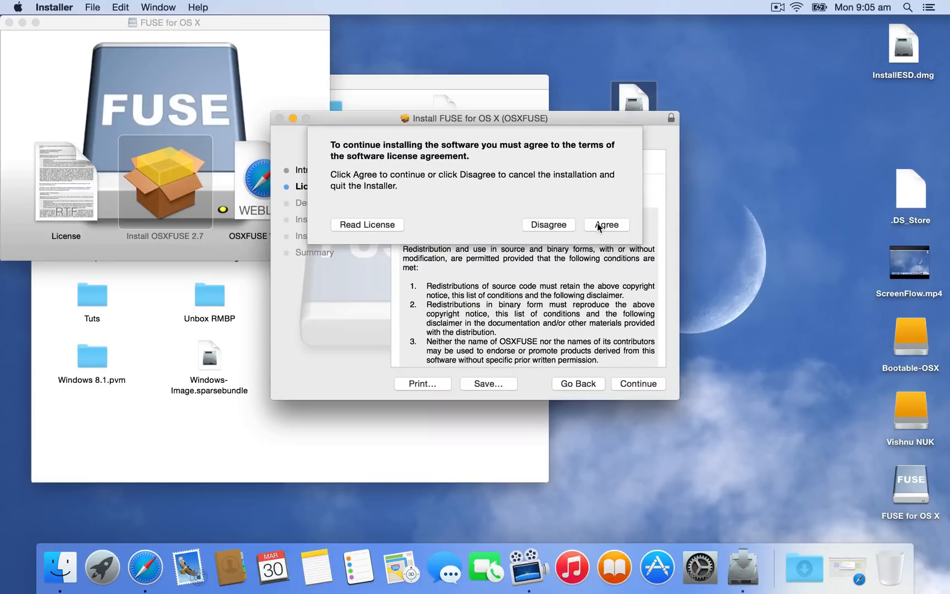
click(606, 224)
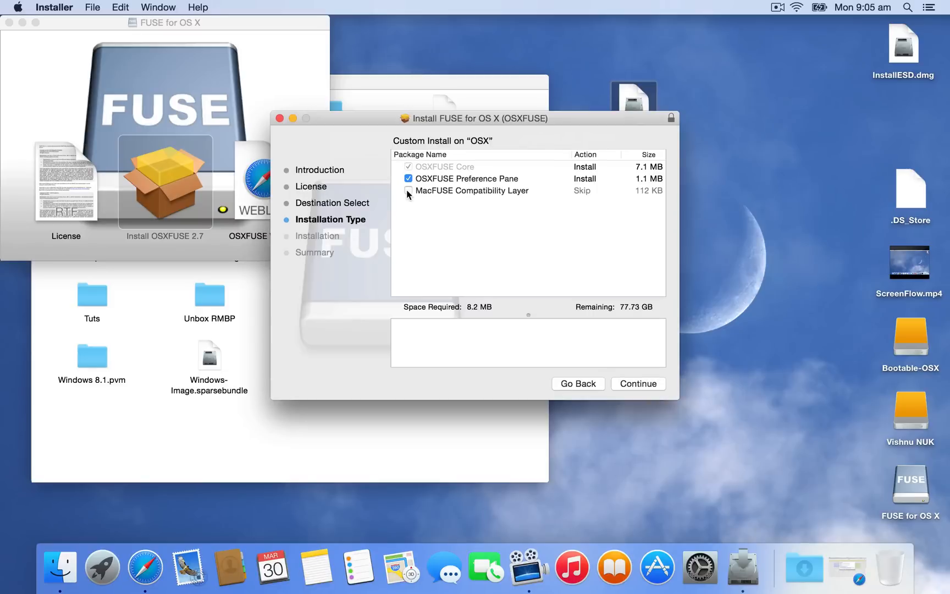
click(408, 190)
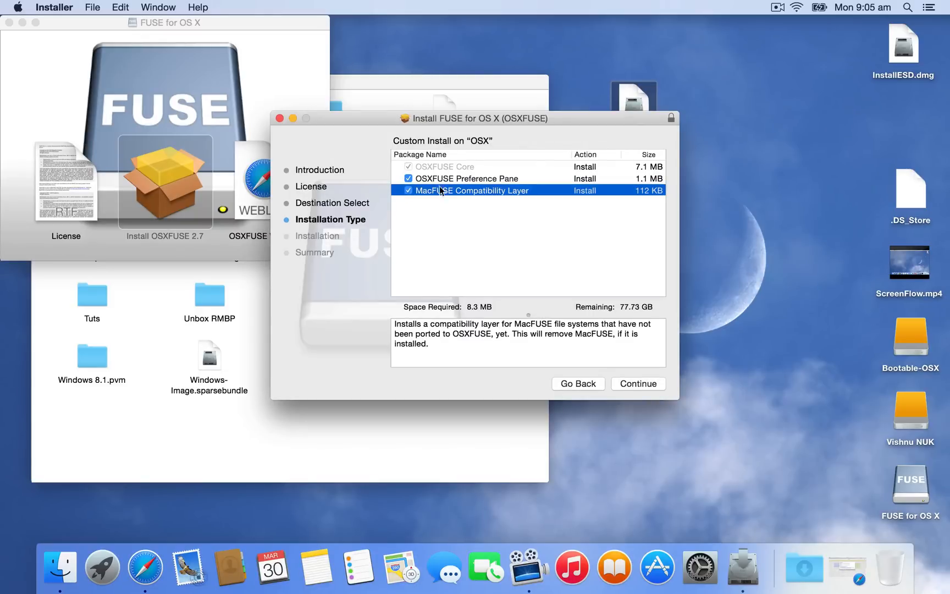
mouse_move(650, 385)
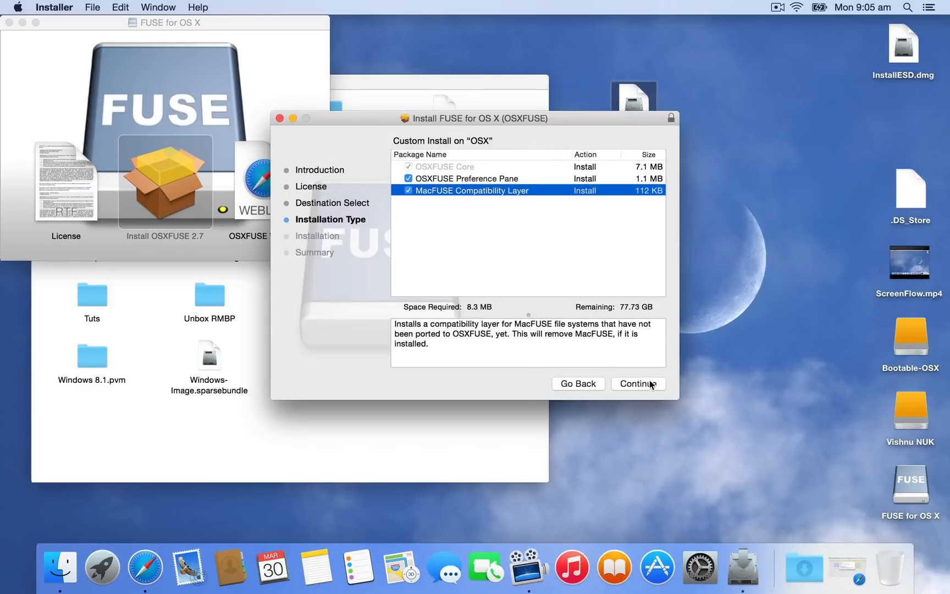
click(638, 383)
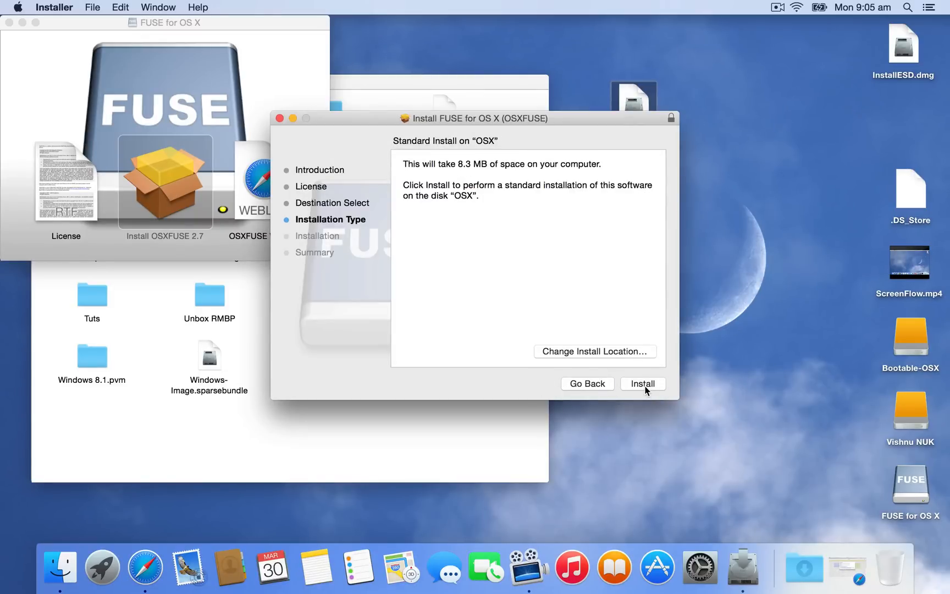
Run the OSXFUSE install on disk OSX, authorising it with the administrator password.
click(643, 384)
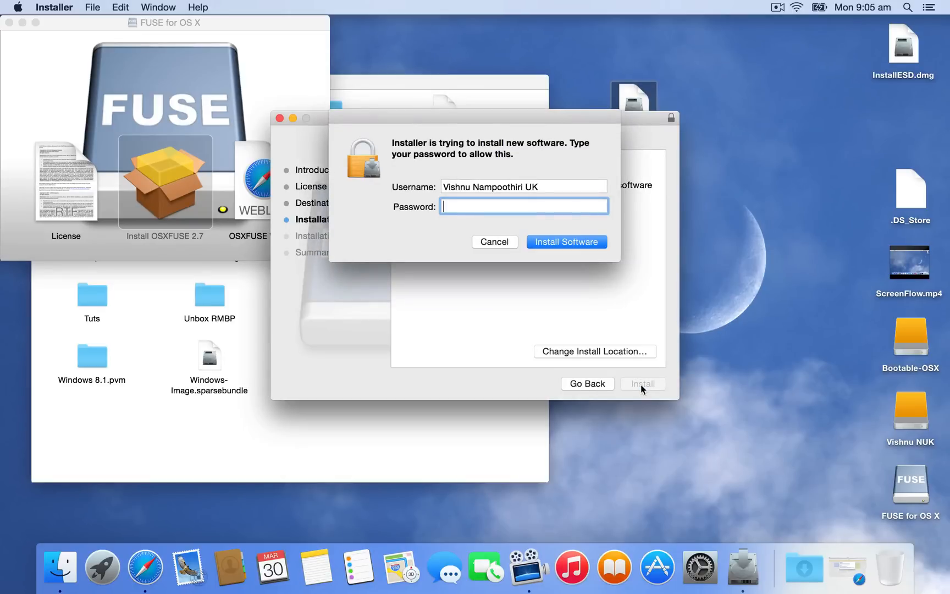
text(••)
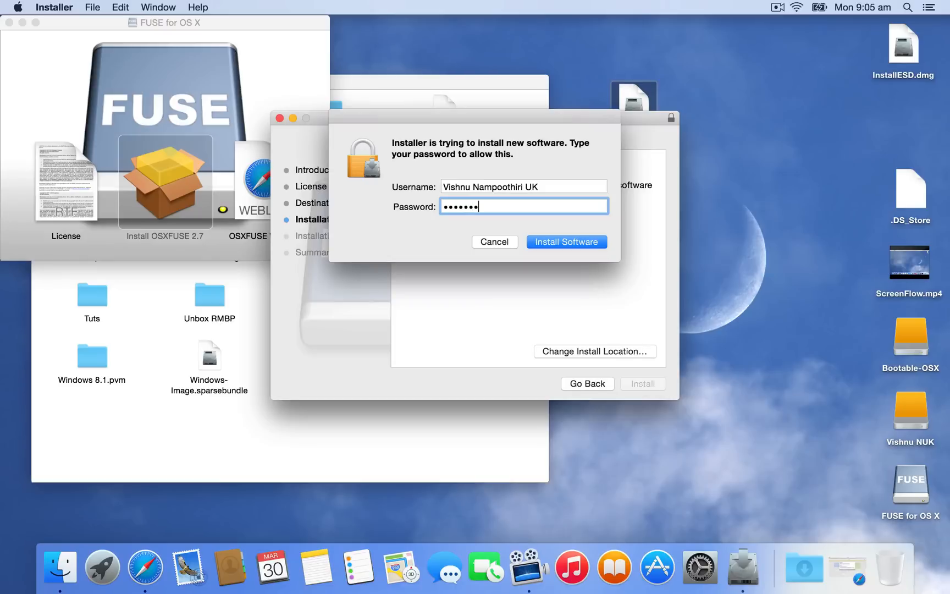
text(••••)
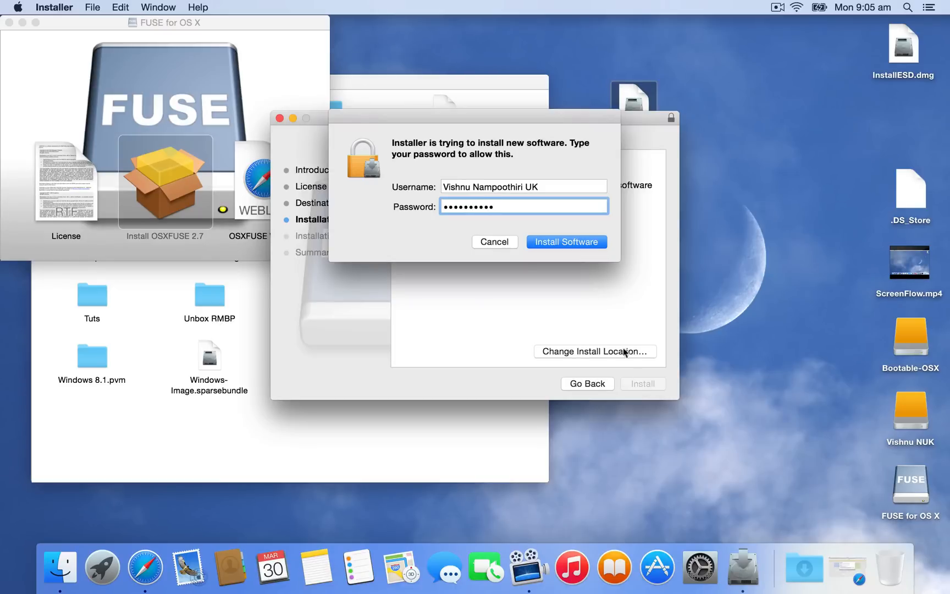
click(565, 242)
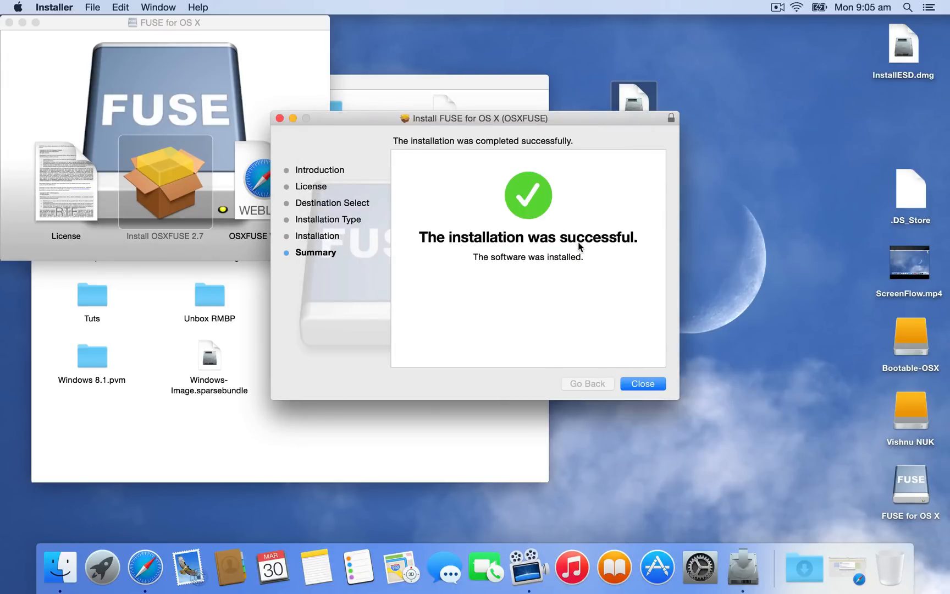
Close the OSXFUSE installer and FUSE window, then mount ntfs-3g-2010.10.2-macosx.dmg and select Install NTFS-3G.
click(642, 383)
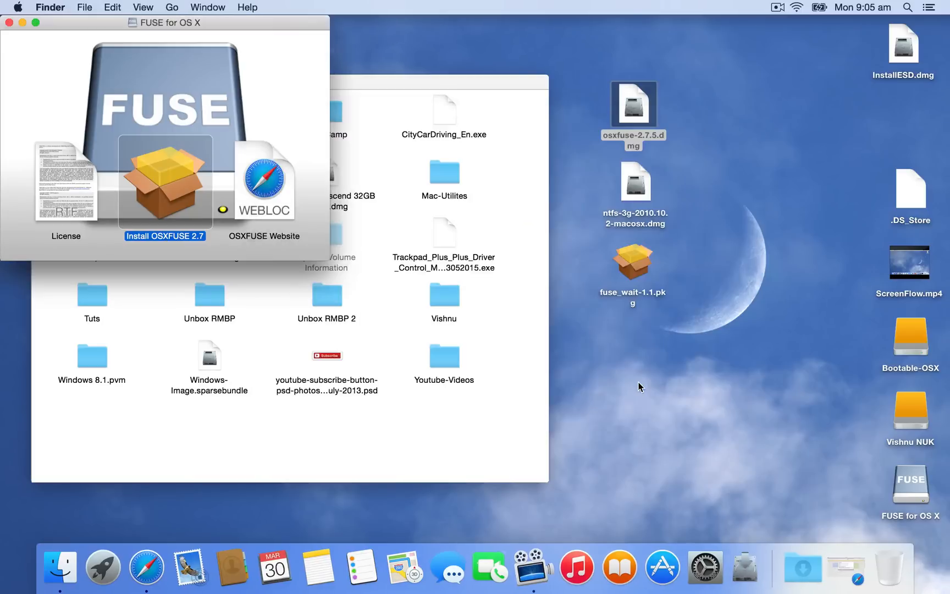
click(635, 181)
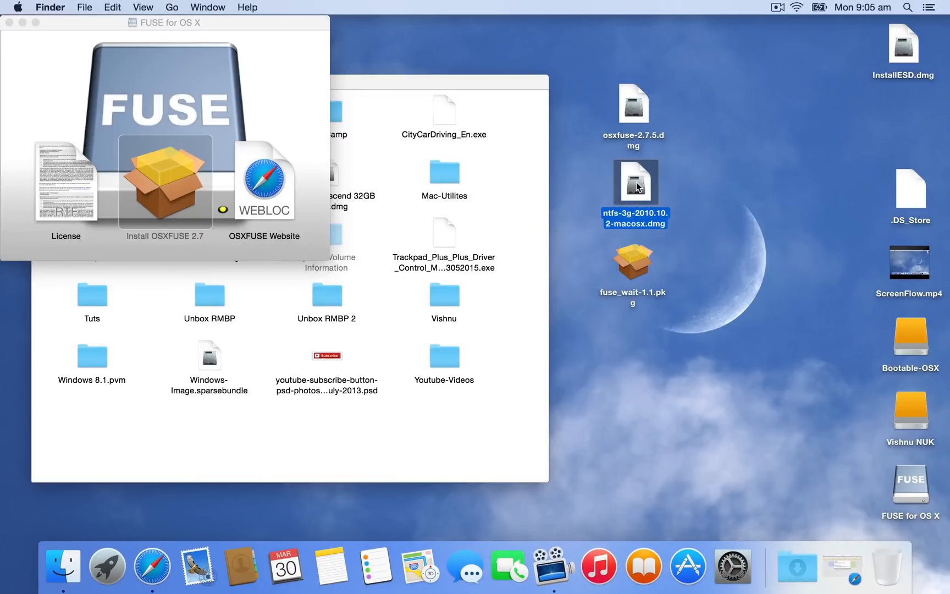
mouse_move(639, 200)
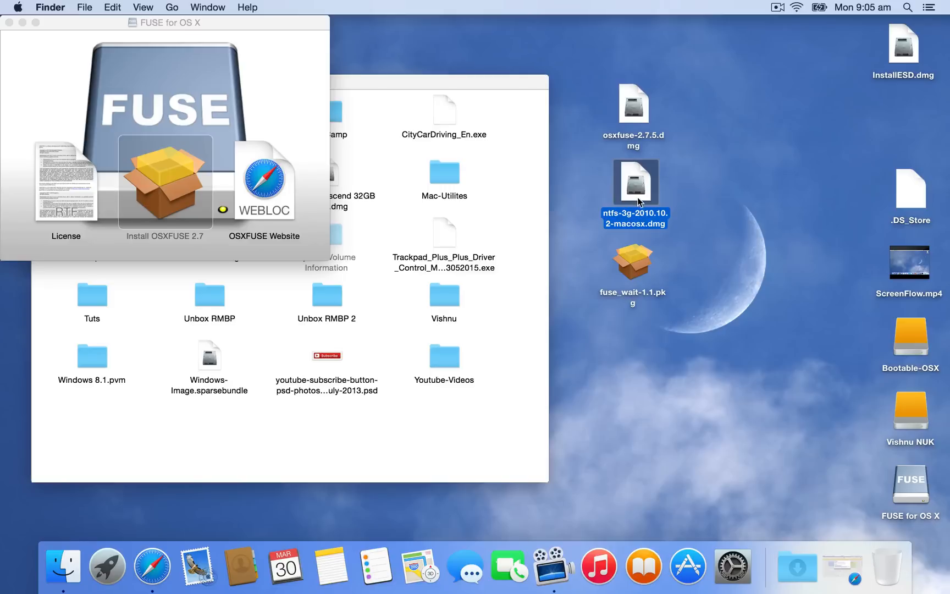
mouse_move(8, 32)
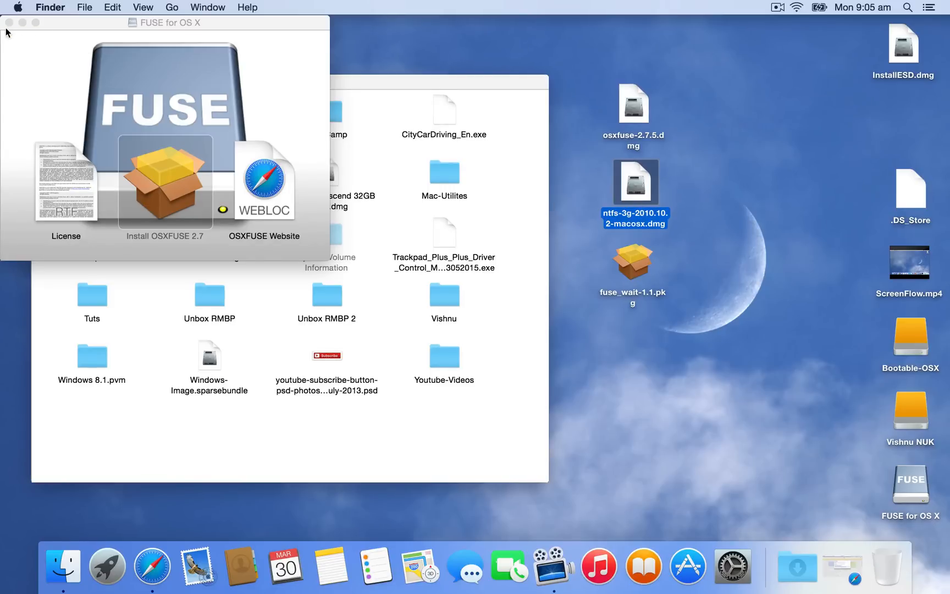
click(10, 22)
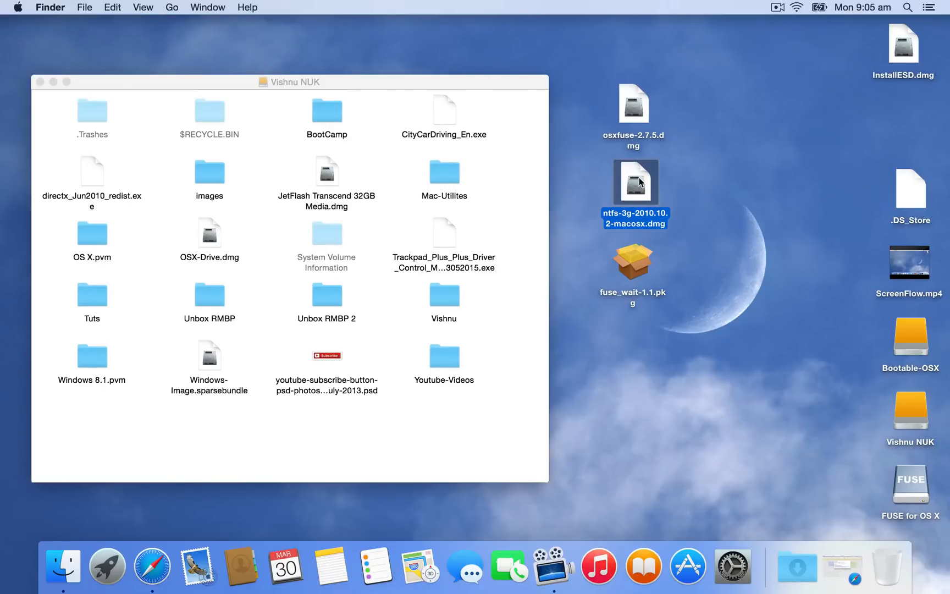
double_click(634, 181)
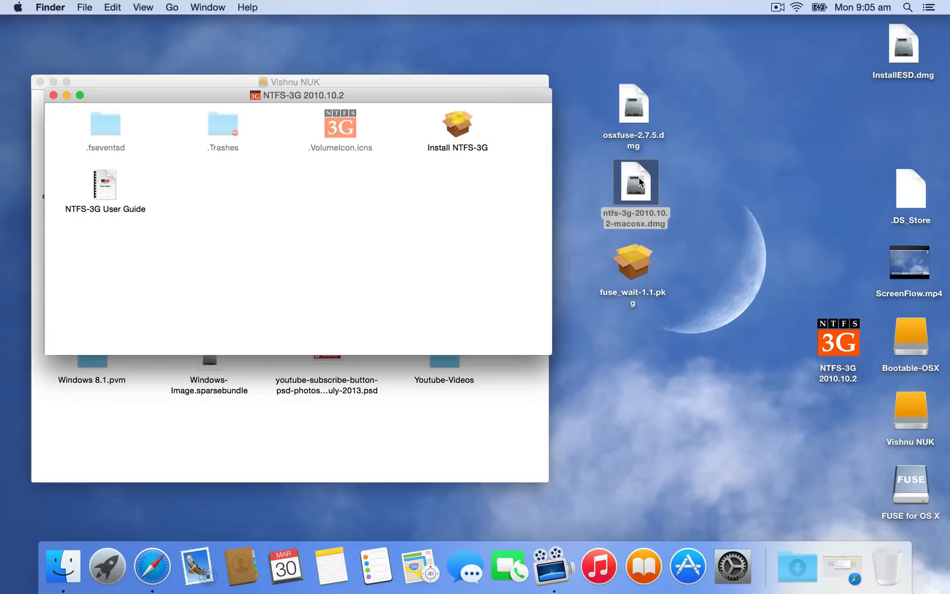
mouse_move(467, 129)
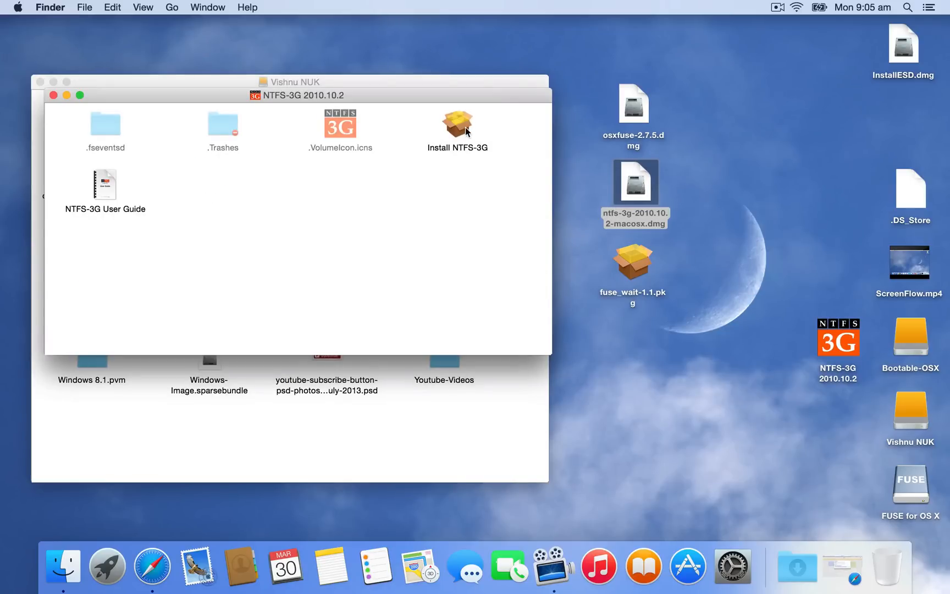
click(456, 124)
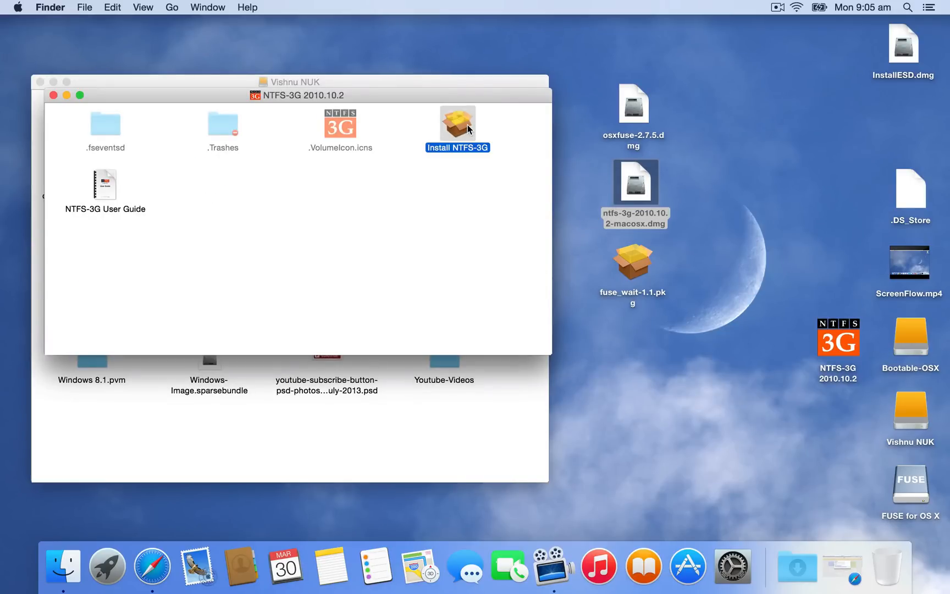
Launch Install NTFS-3G, letting Installer reopen and run its compatibility check.
double_click(457, 123)
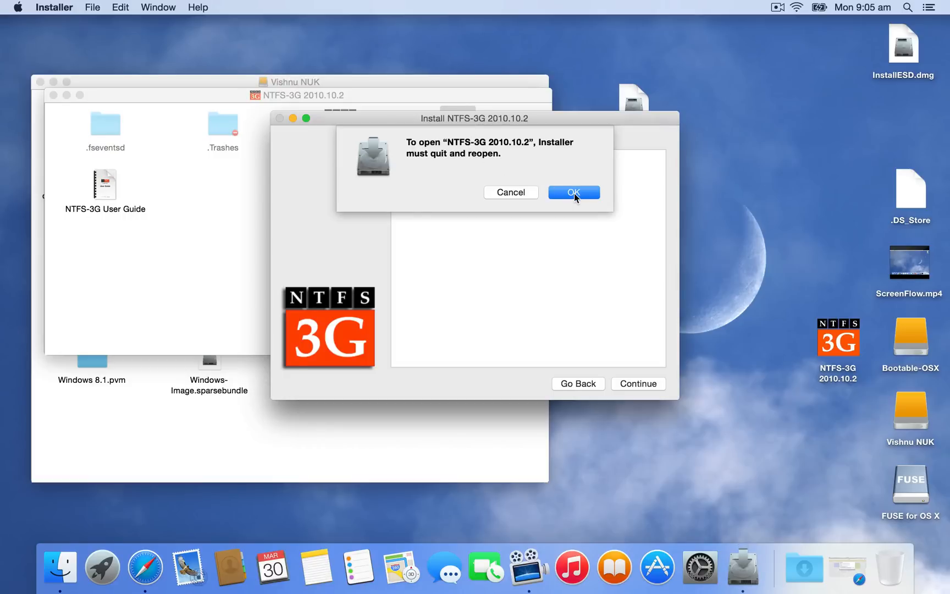
click(574, 192)
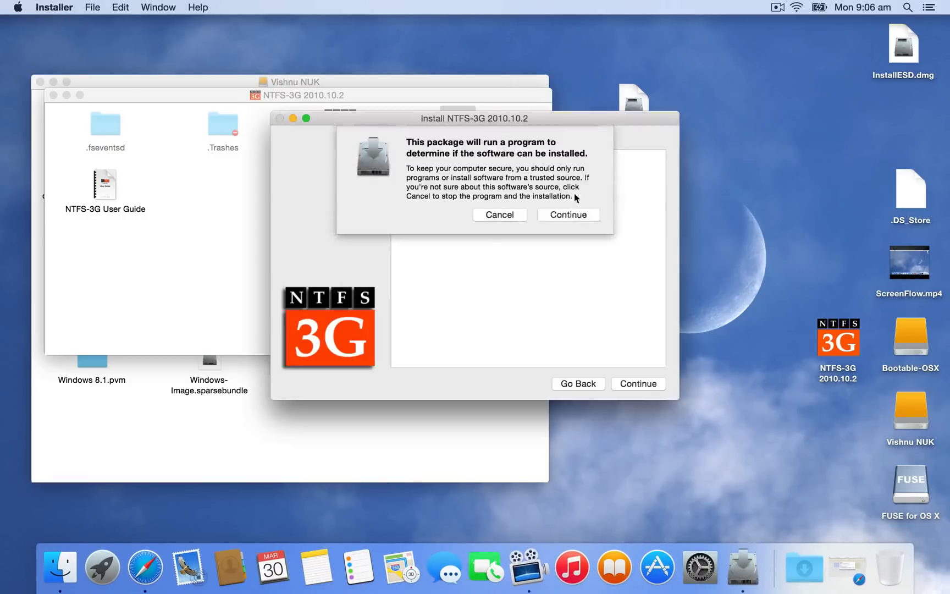
click(567, 214)
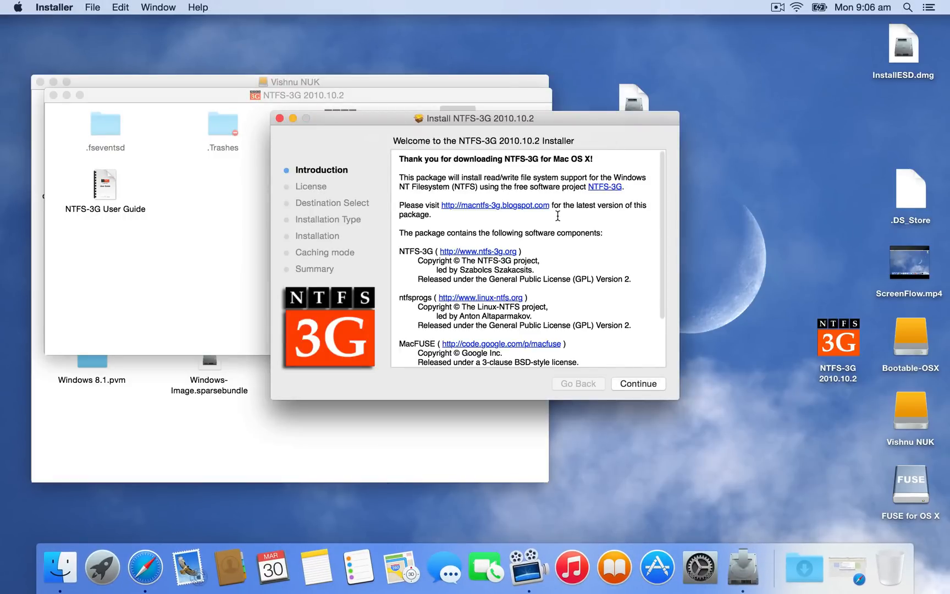
Move through the NTFS-3G introduction and license, agreeing to the terms.
click(638, 383)
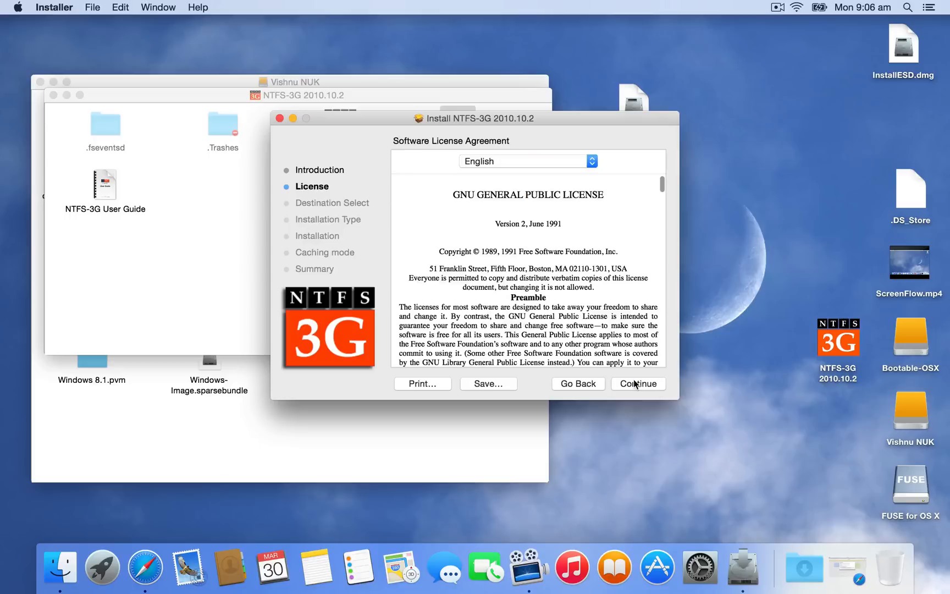
click(638, 383)
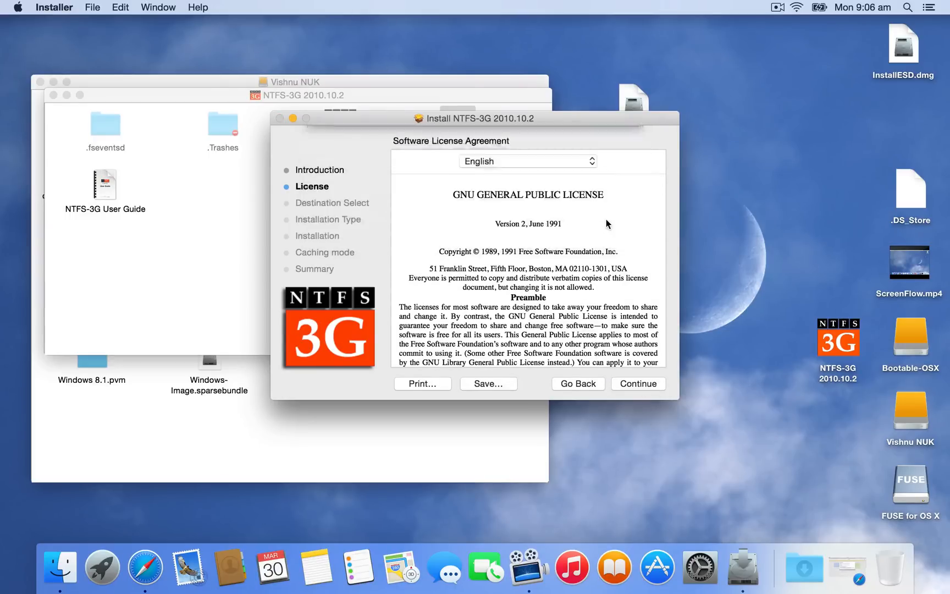
click(638, 383)
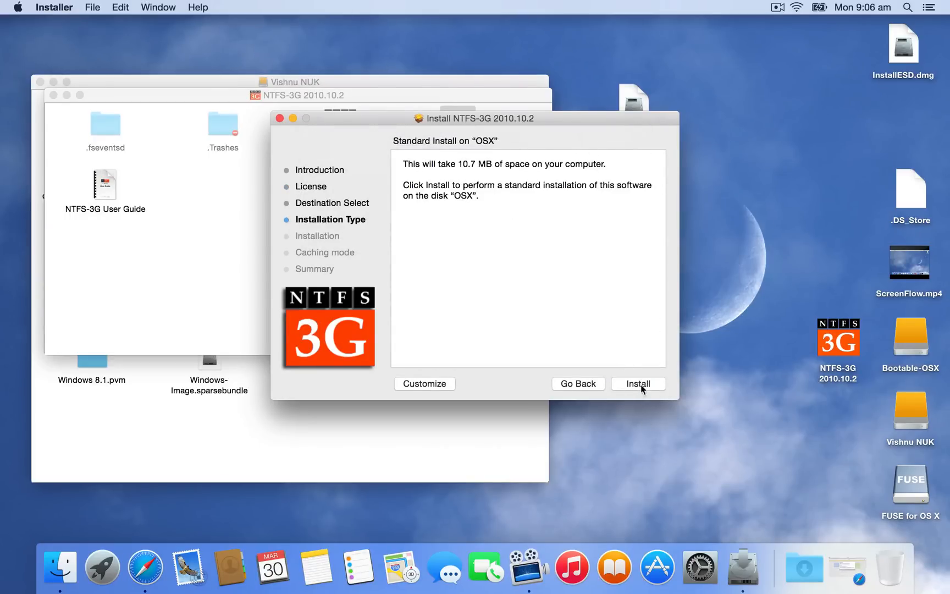
Run the standard NTFS-3G install, authorising it with the administrator password after a retype.
click(638, 383)
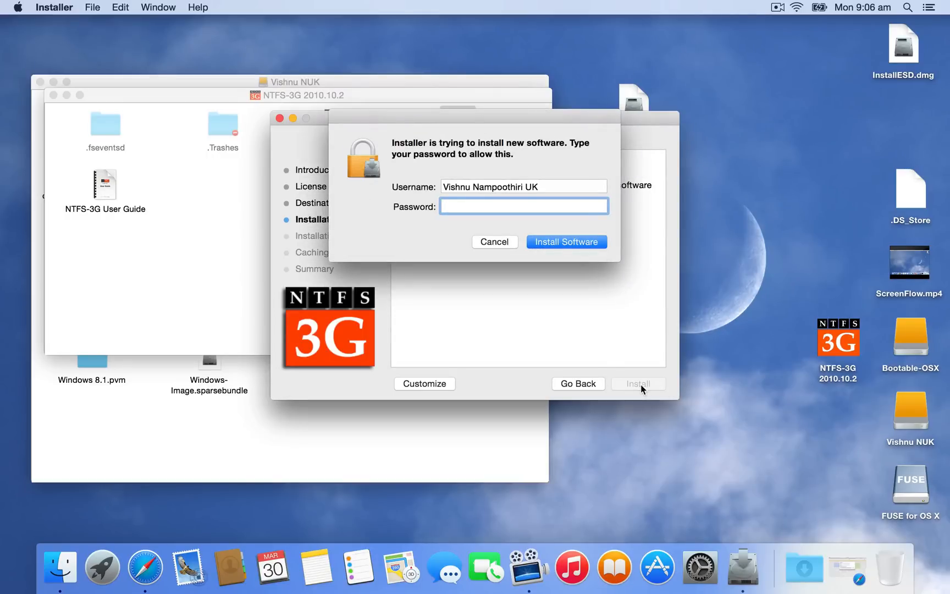
text(•)
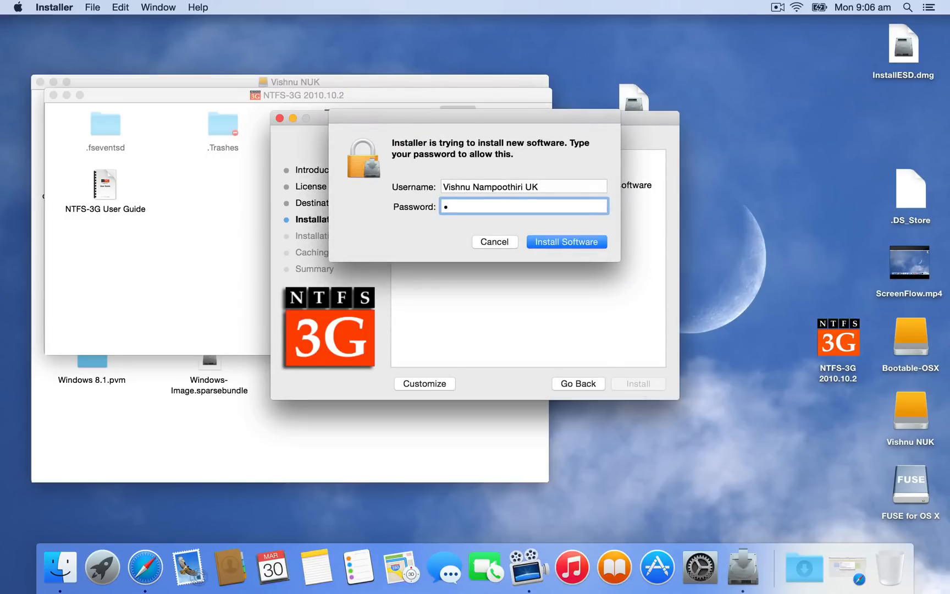
text(••••)
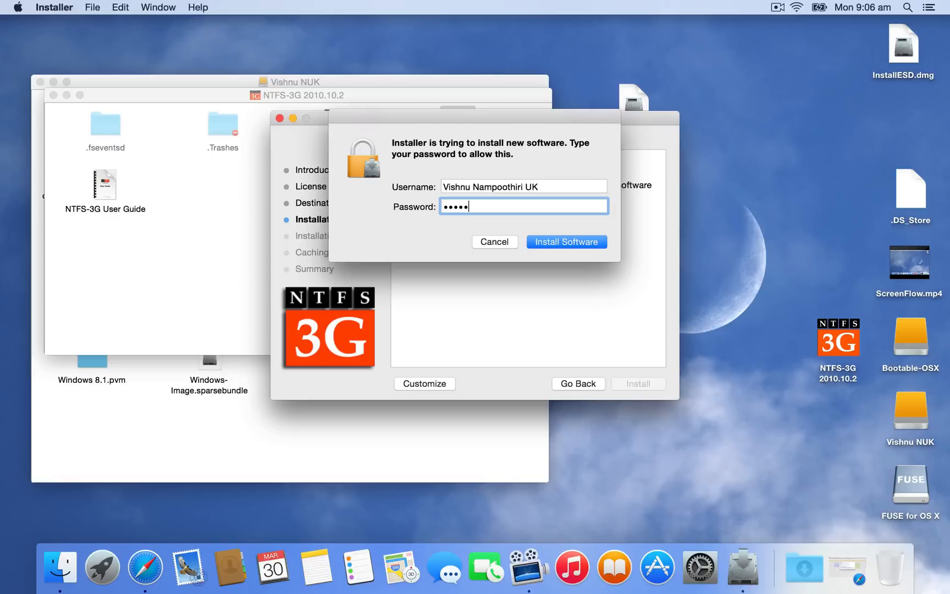
key(backspace)
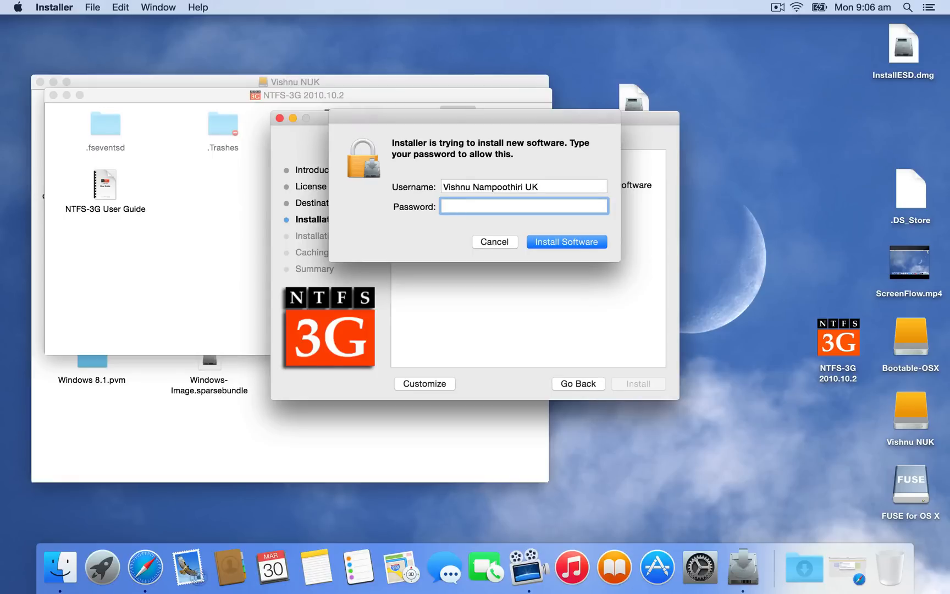
text(•••)
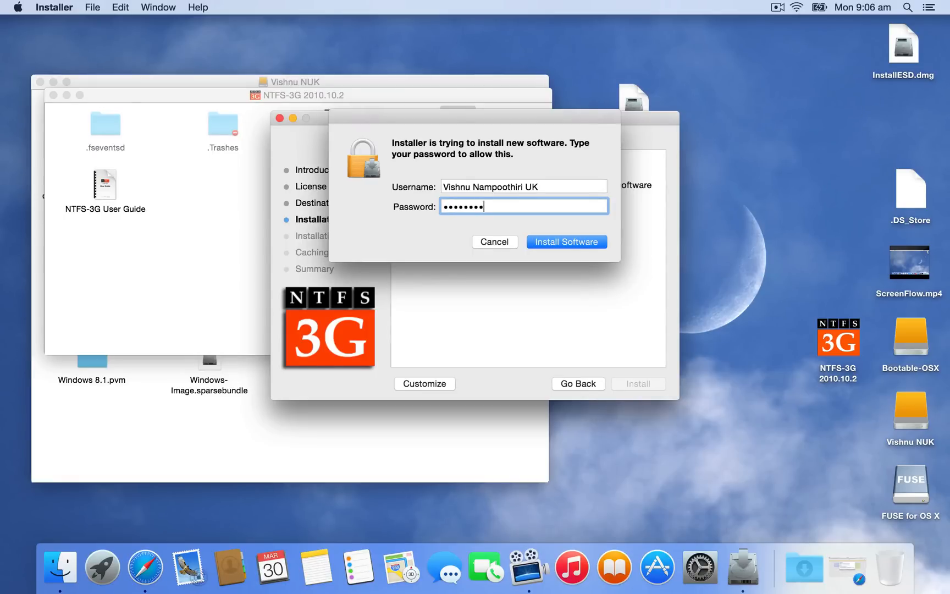
text(•)
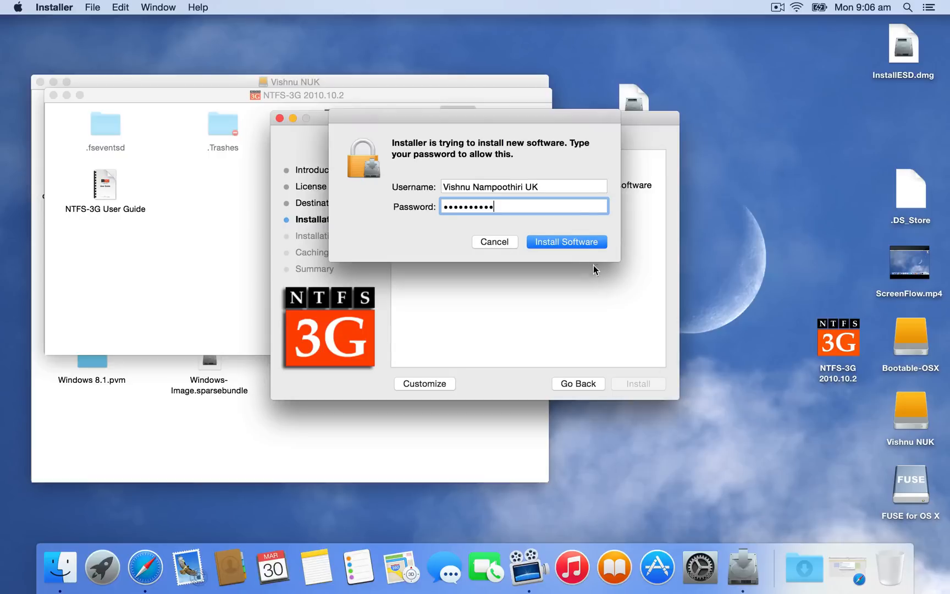
click(567, 241)
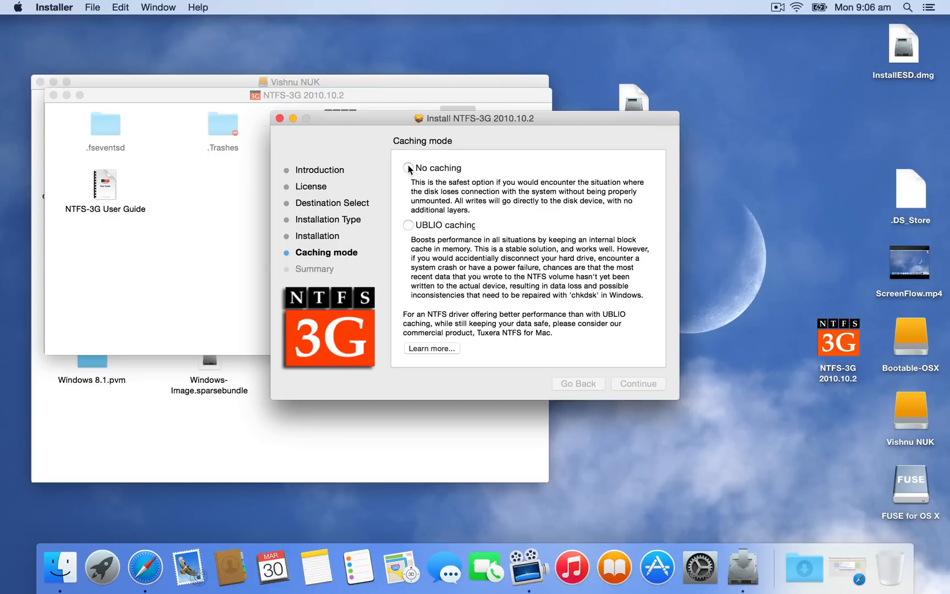
Choose the No caching mode for NTFS-3G and authorise it with the administrator password.
click(408, 168)
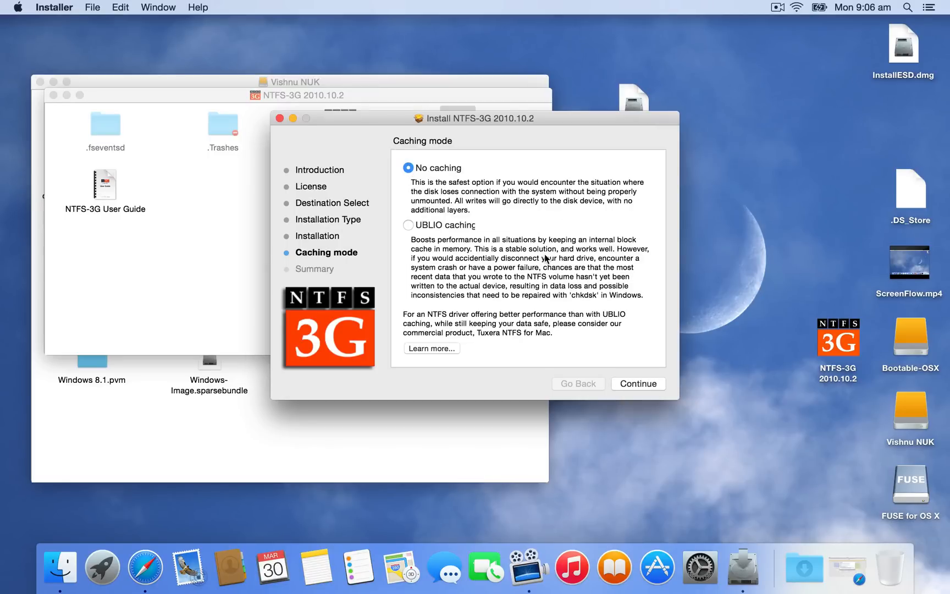
mouse_move(567, 297)
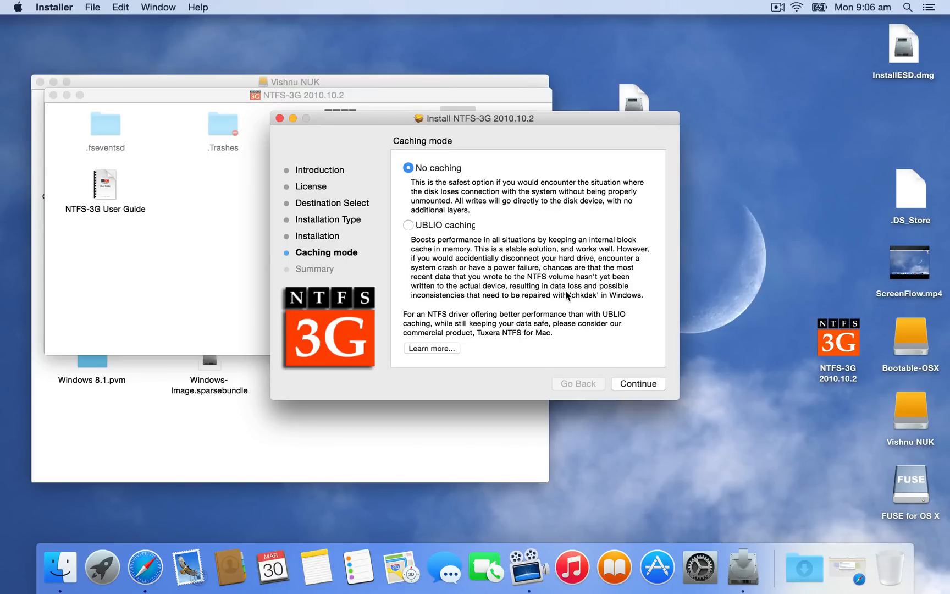
mouse_move(495, 194)
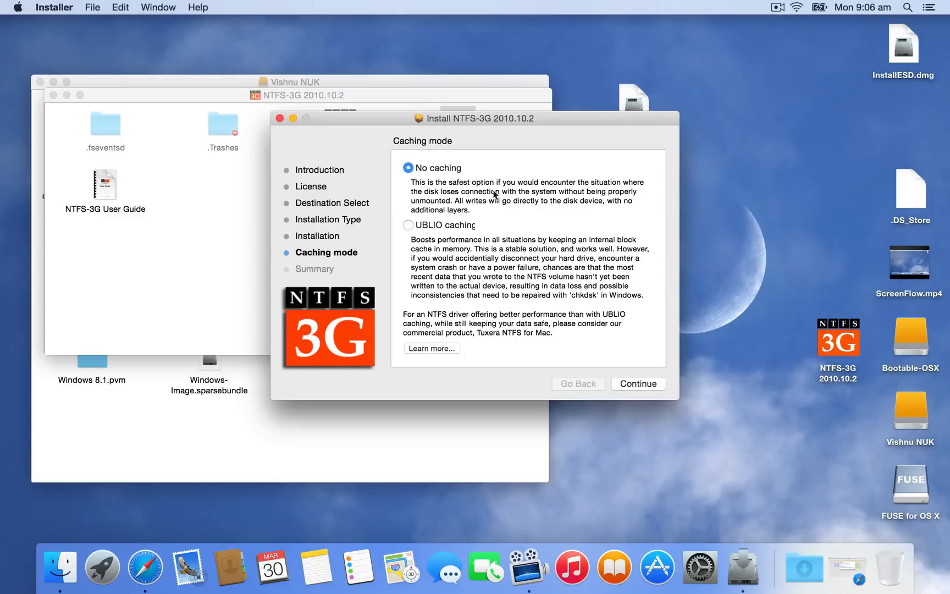
mouse_move(637, 382)
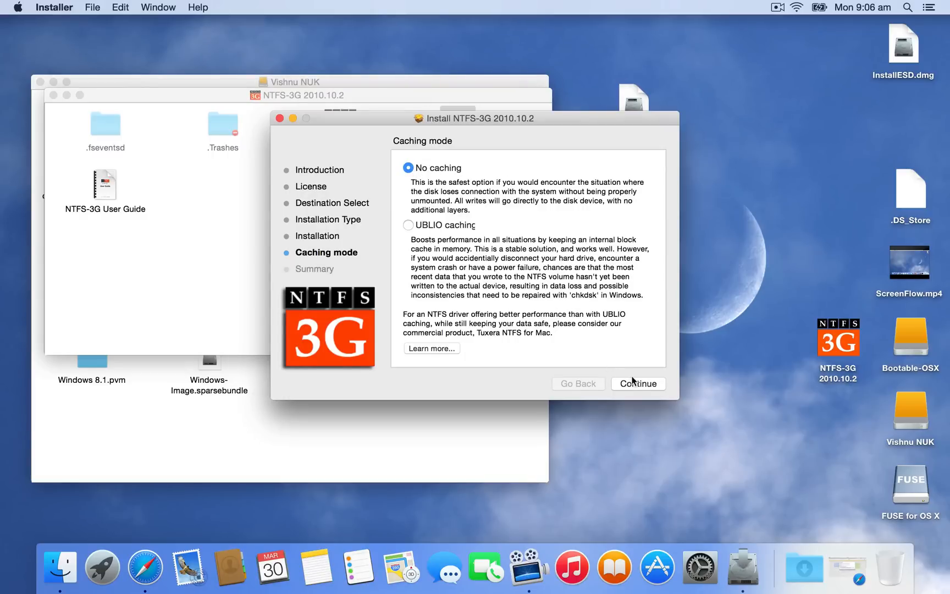
click(638, 383)
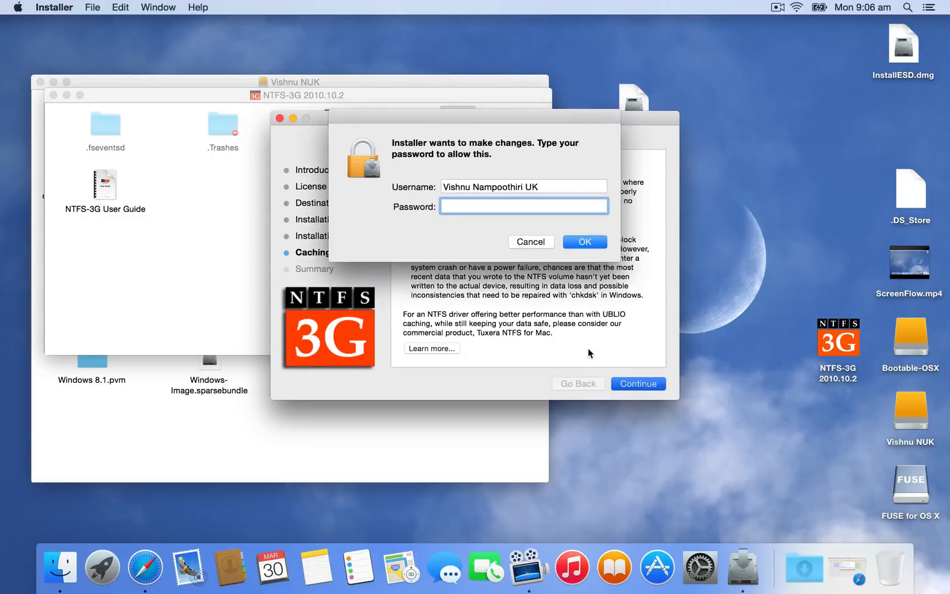
text(••)
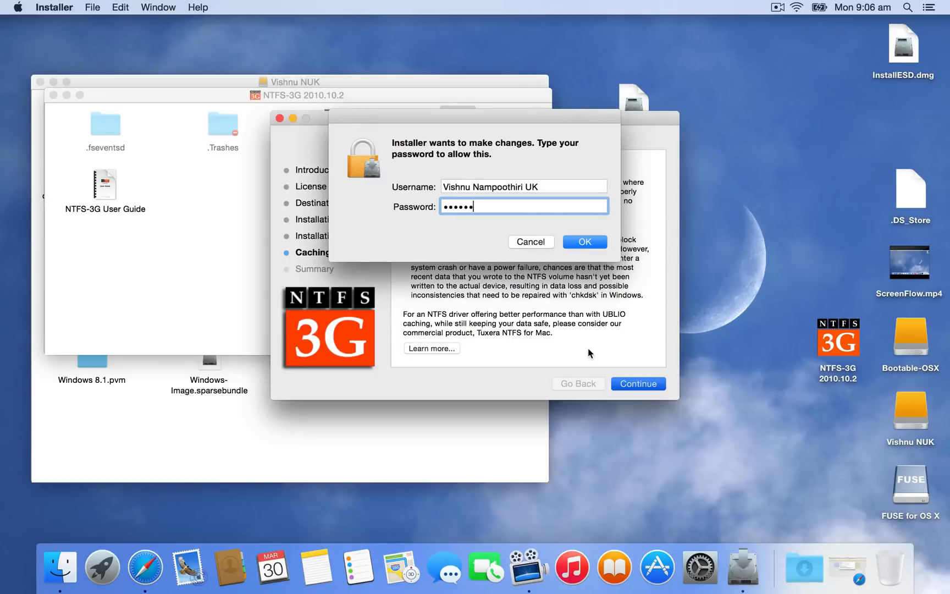
text(•••••)
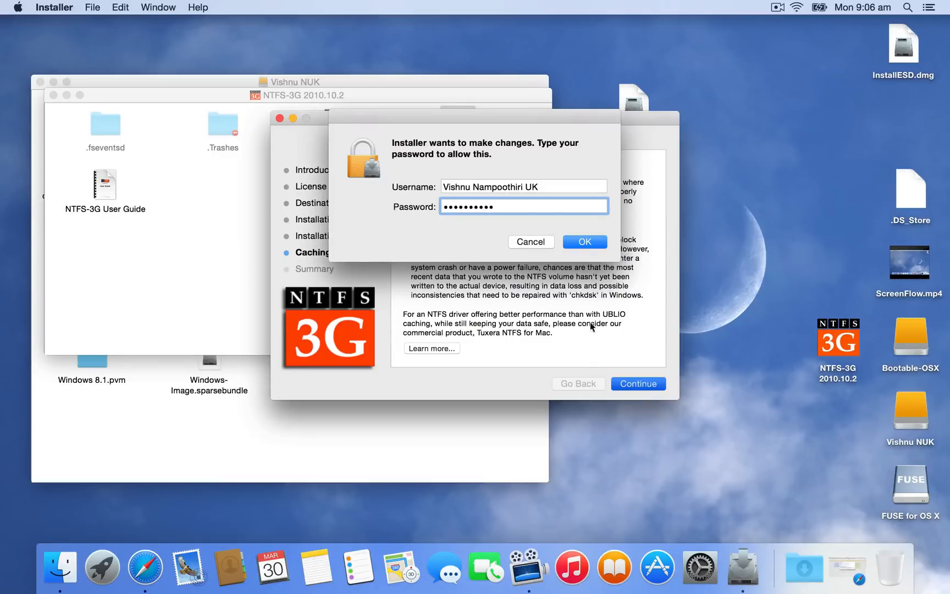
click(584, 241)
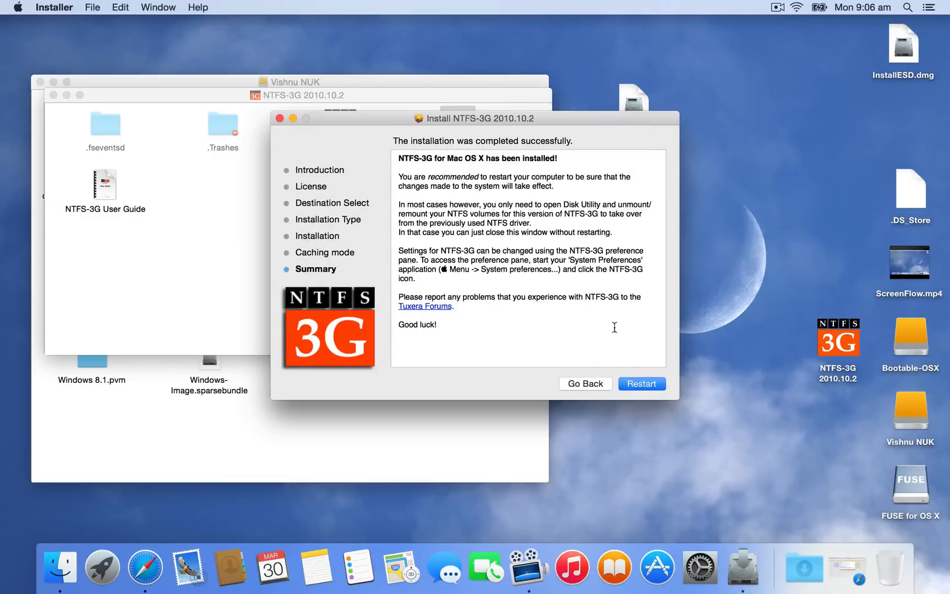
mouse_move(494, 310)
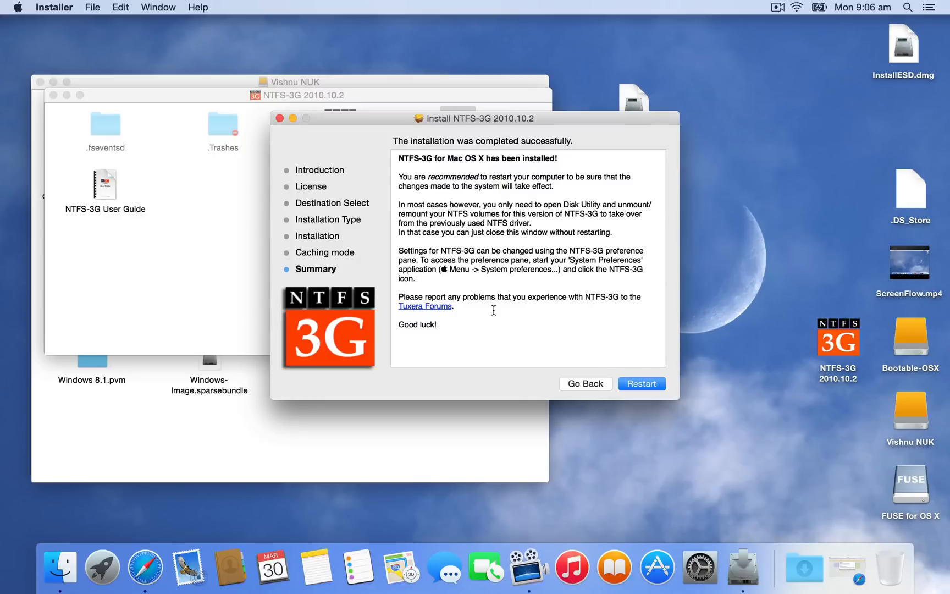
mouse_move(405, 260)
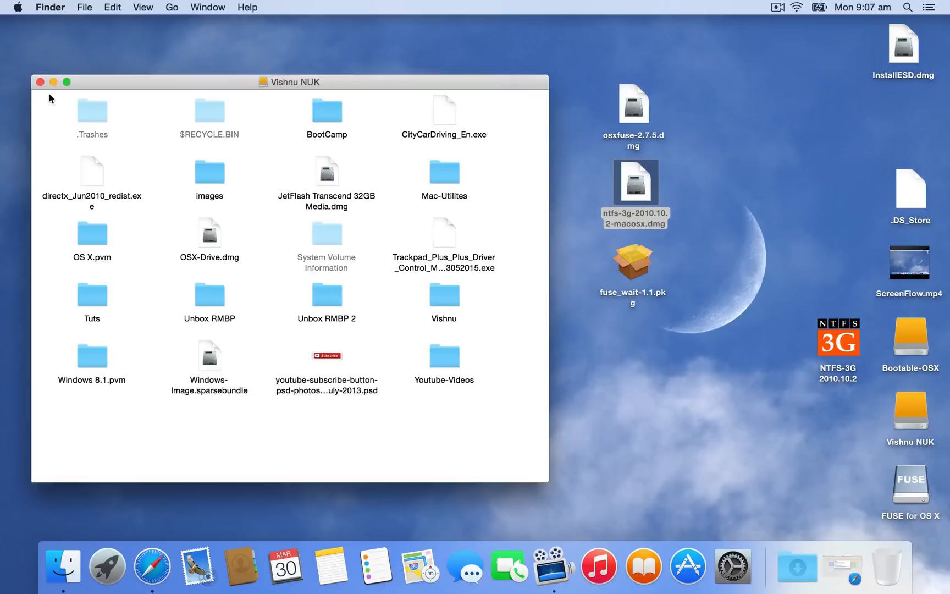
Launch fuse_wait-1.1.pkg from the desktop and agree to its license.
click(635, 181)
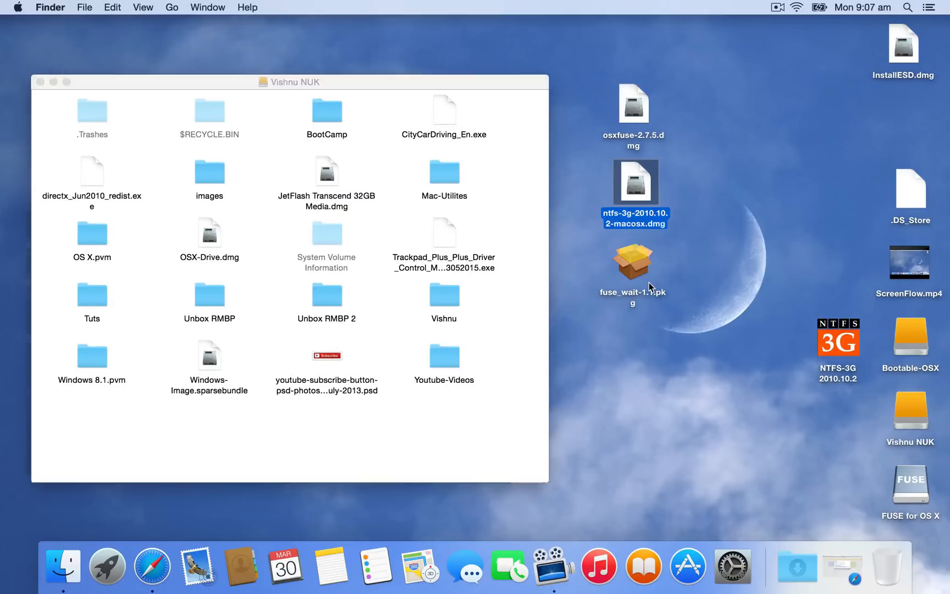
click(633, 261)
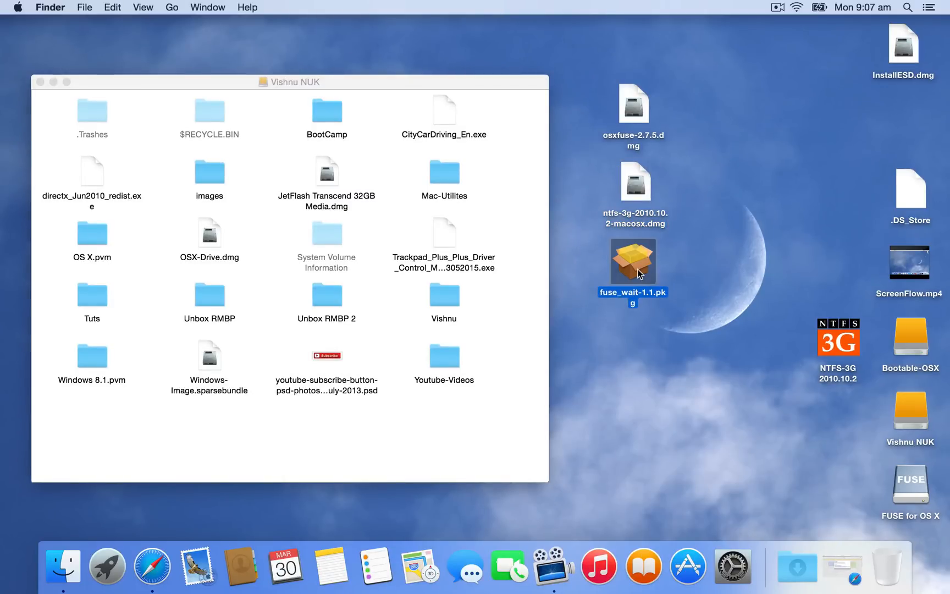
double_click(632, 262)
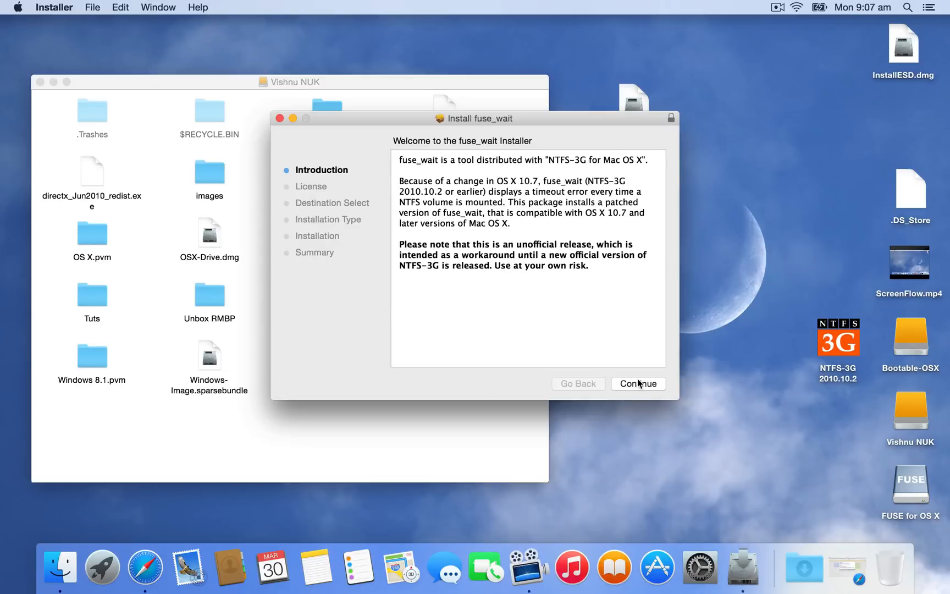
click(638, 384)
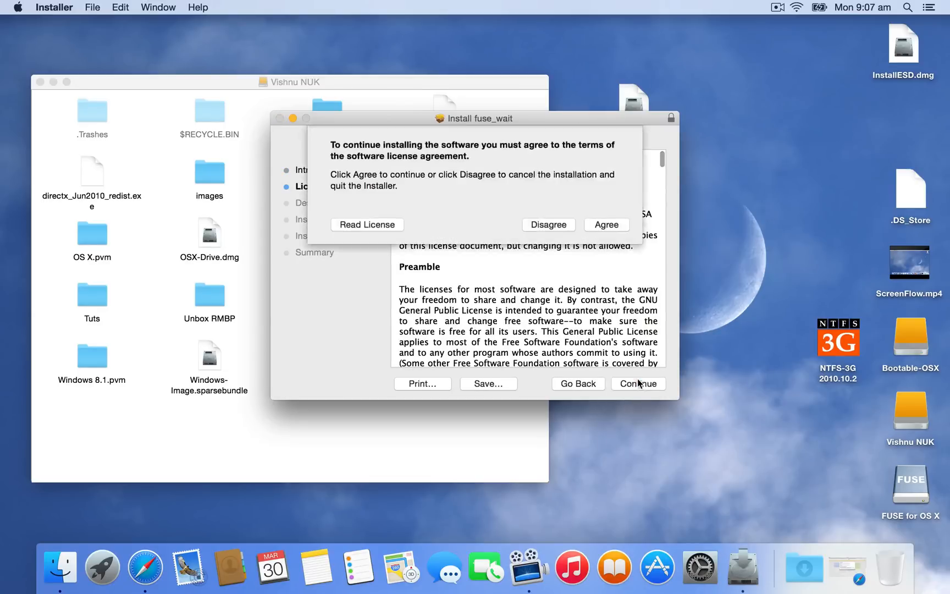
click(606, 224)
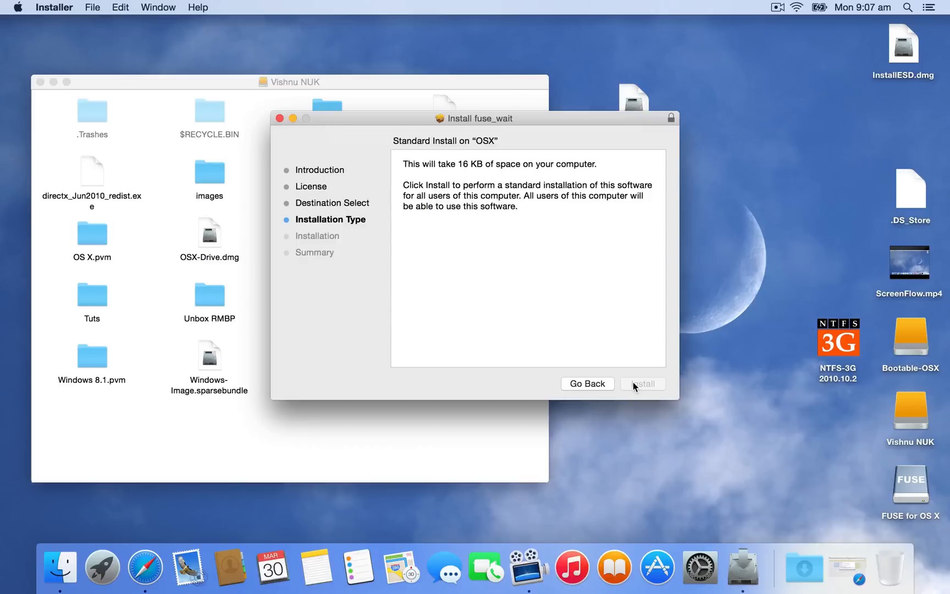
Run the fuse_wait install with the administrator password and close the finished installer.
click(643, 383)
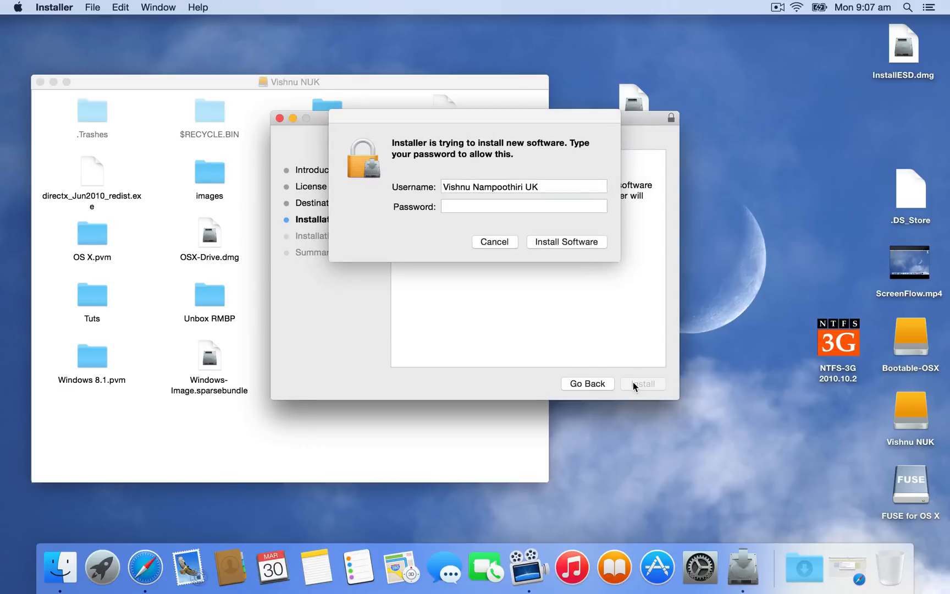
click(523, 205)
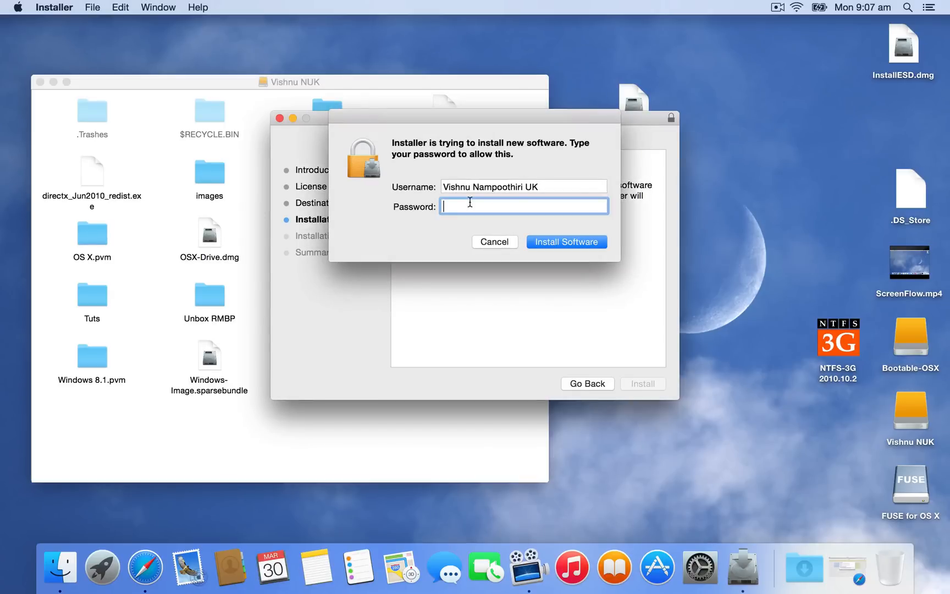
text(••)
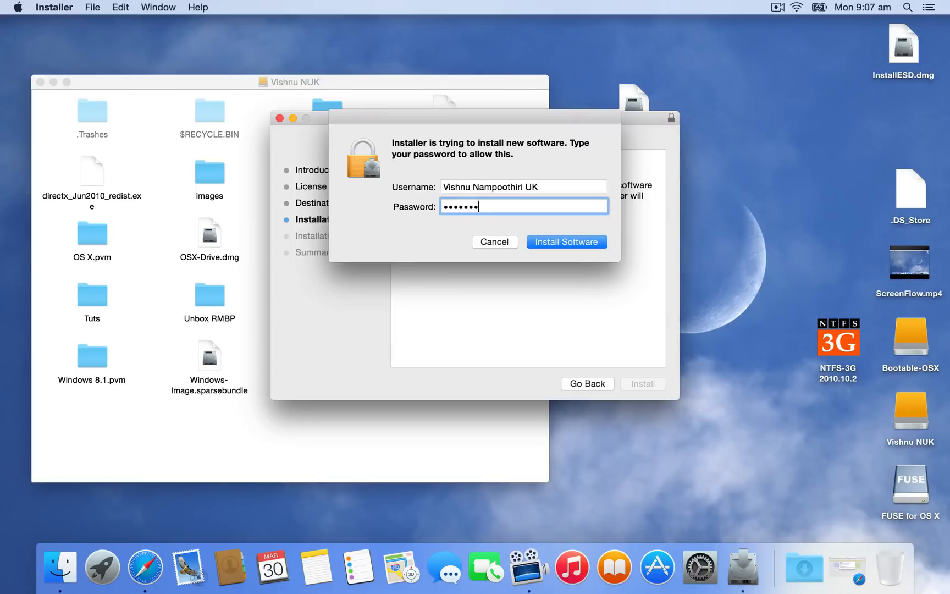
text(•••)
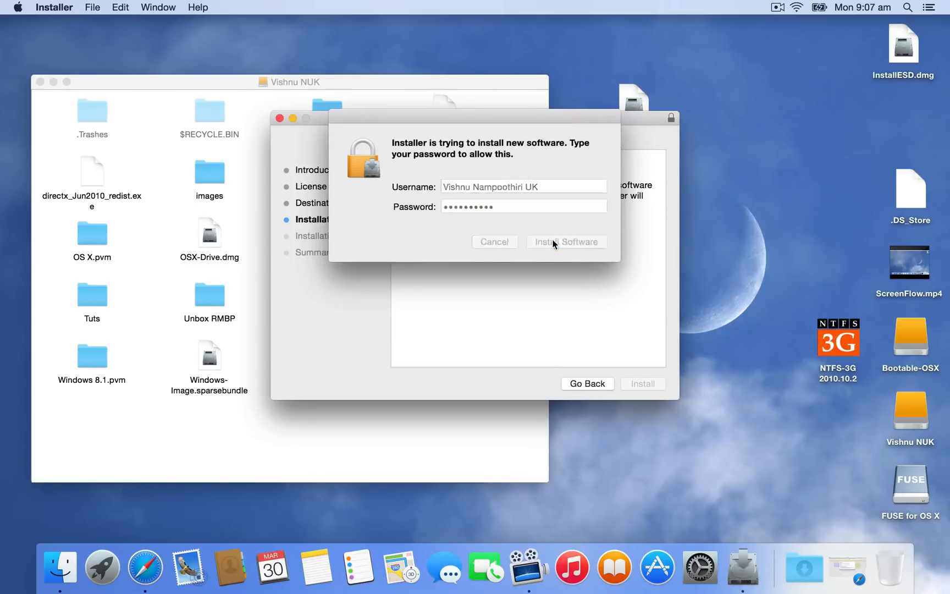
click(567, 241)
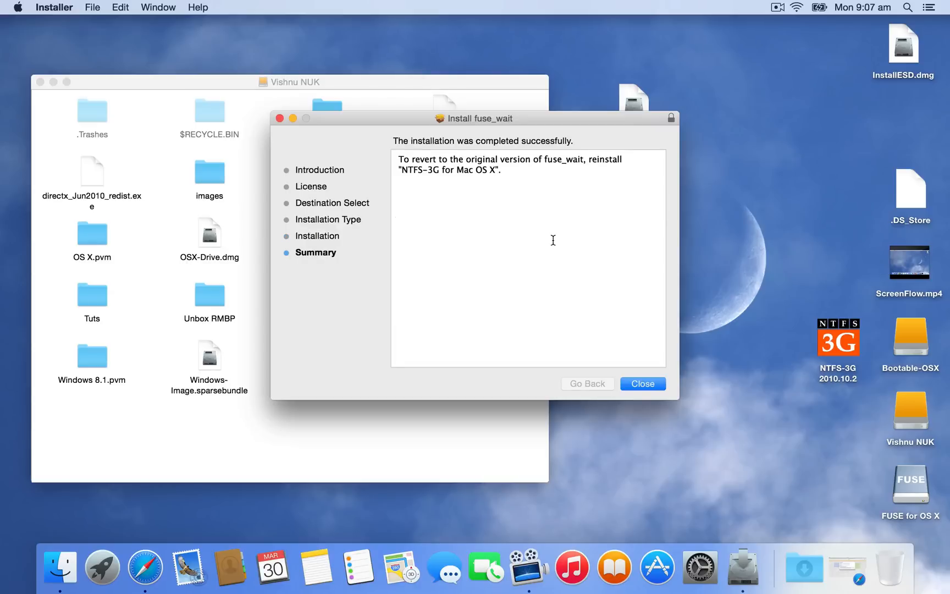
click(642, 383)
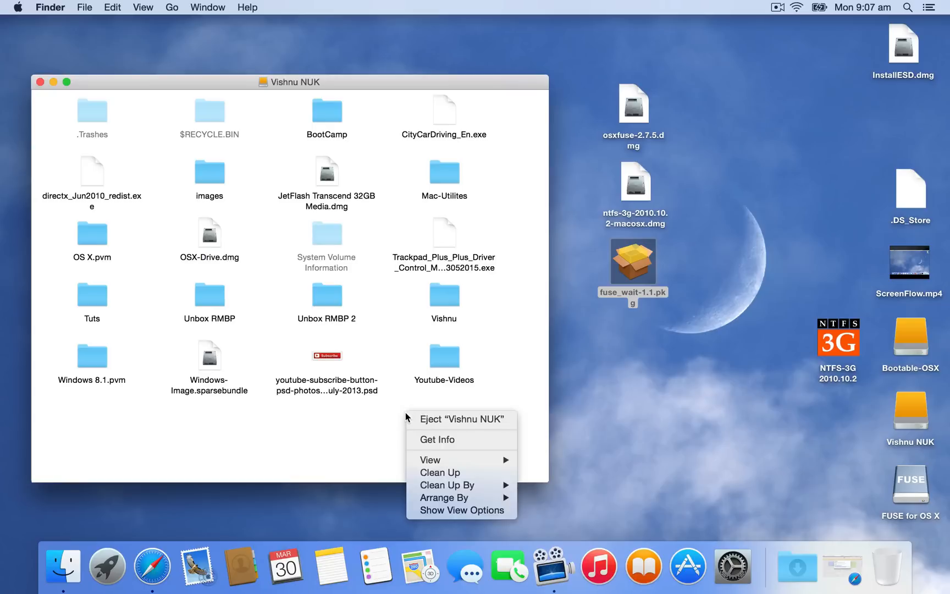
mouse_move(212, 137)
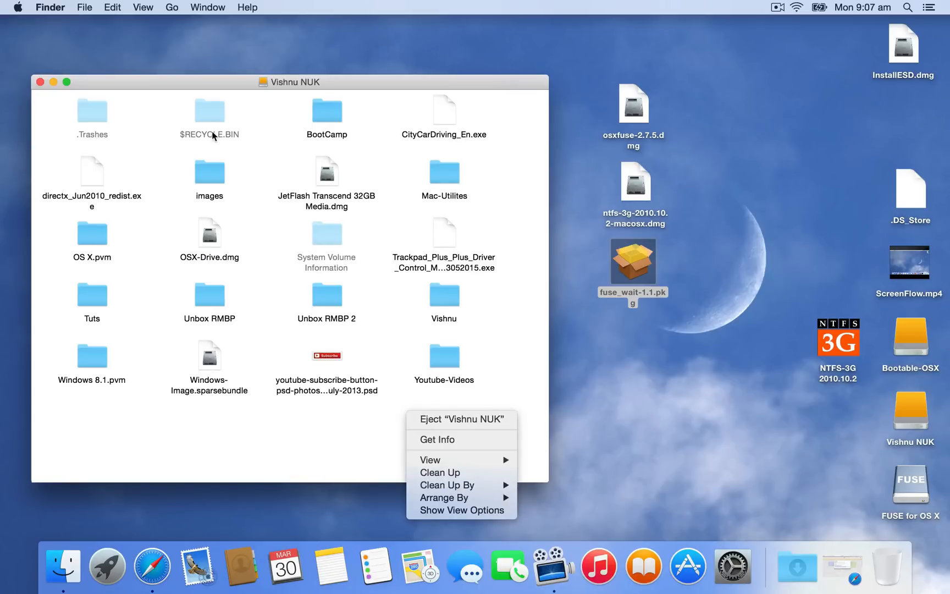
mouse_move(120, 156)
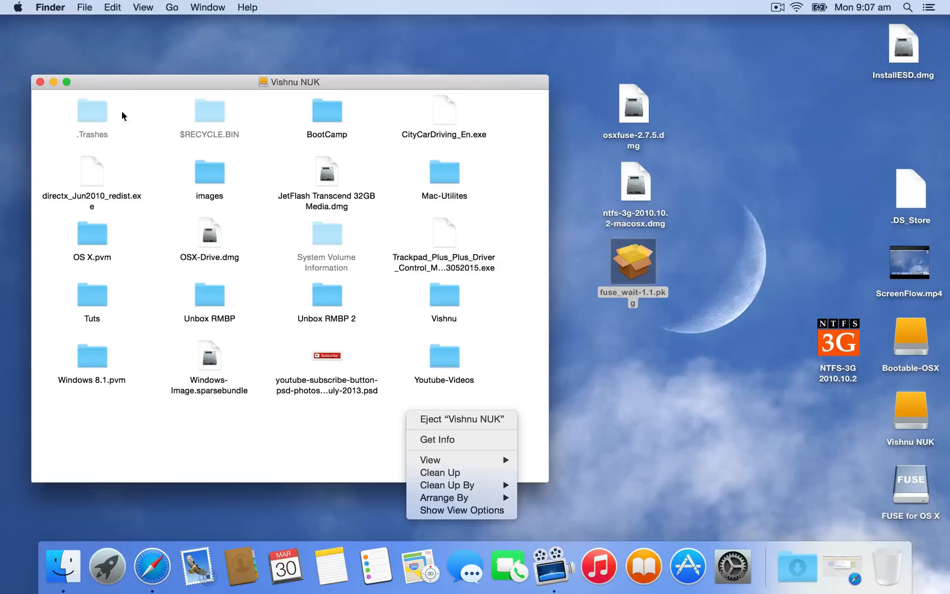
mouse_move(798, 9)
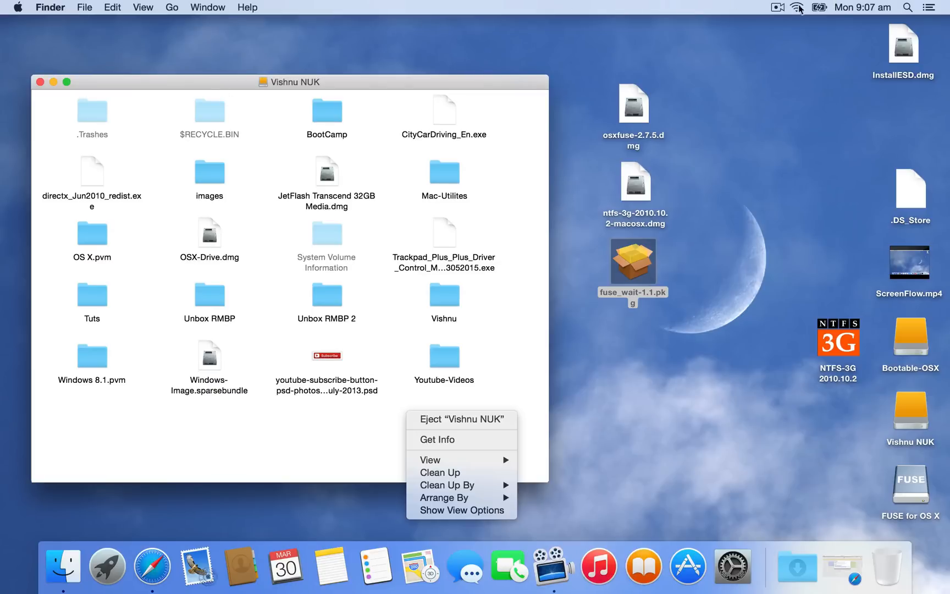
click(777, 7)
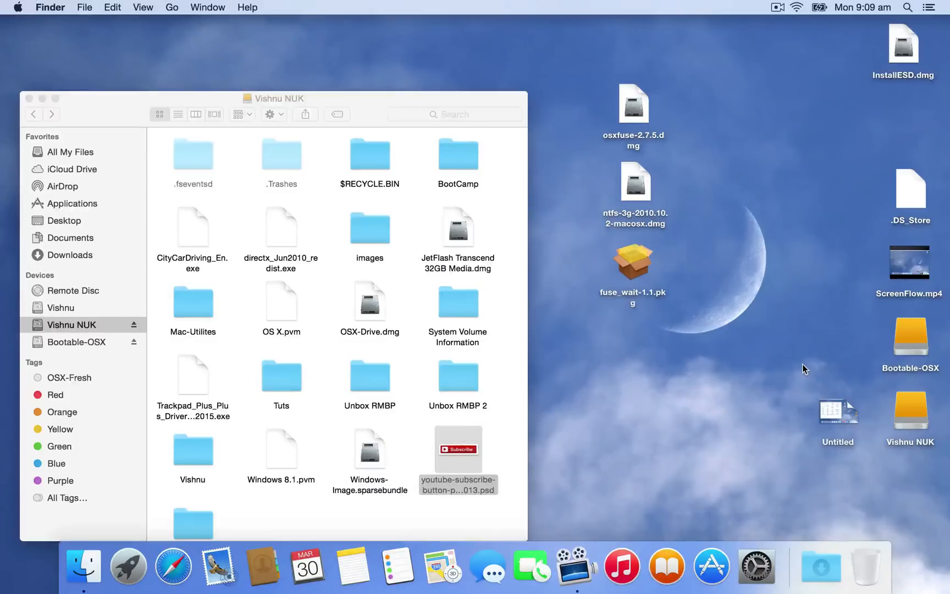
mouse_move(837, 418)
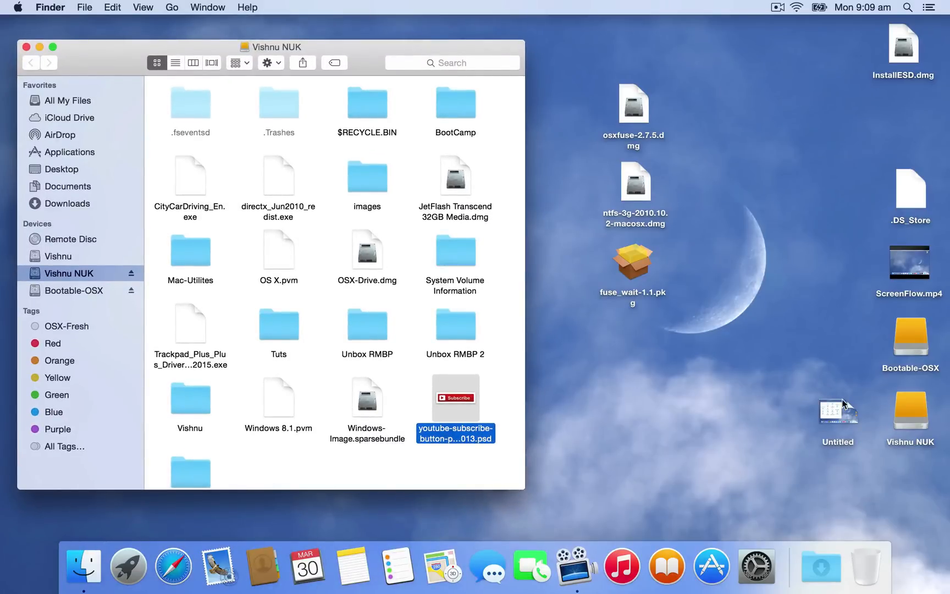
Copy Untitled from the desktop and paste it into the Vishnu NUK NTFS drive.
click(838, 409)
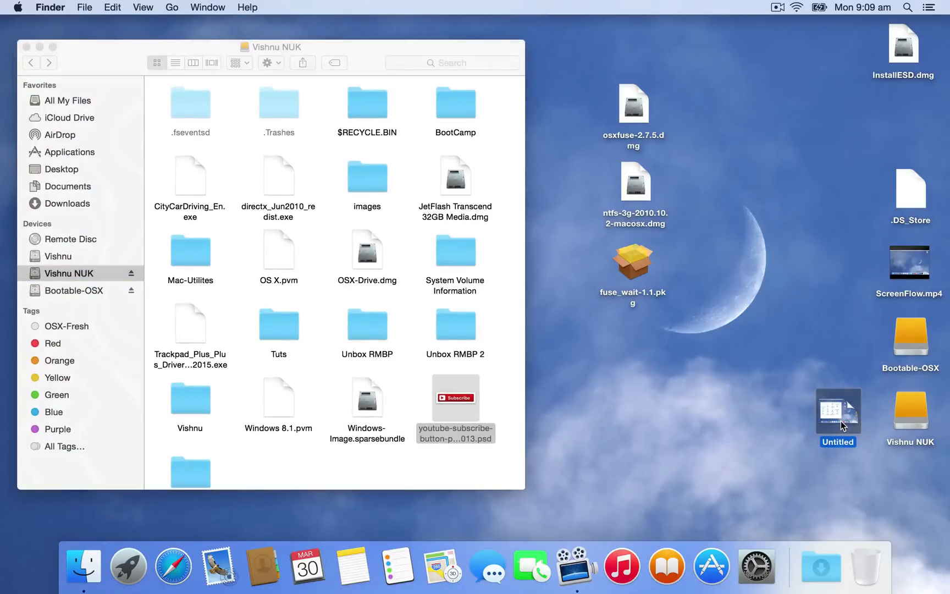
right_click(838, 413)
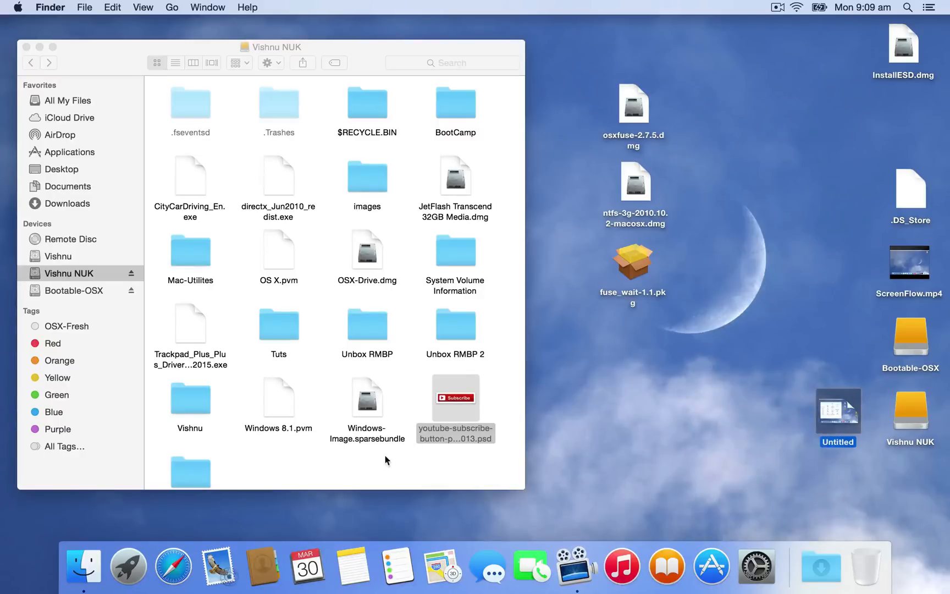
right_click(387, 461)
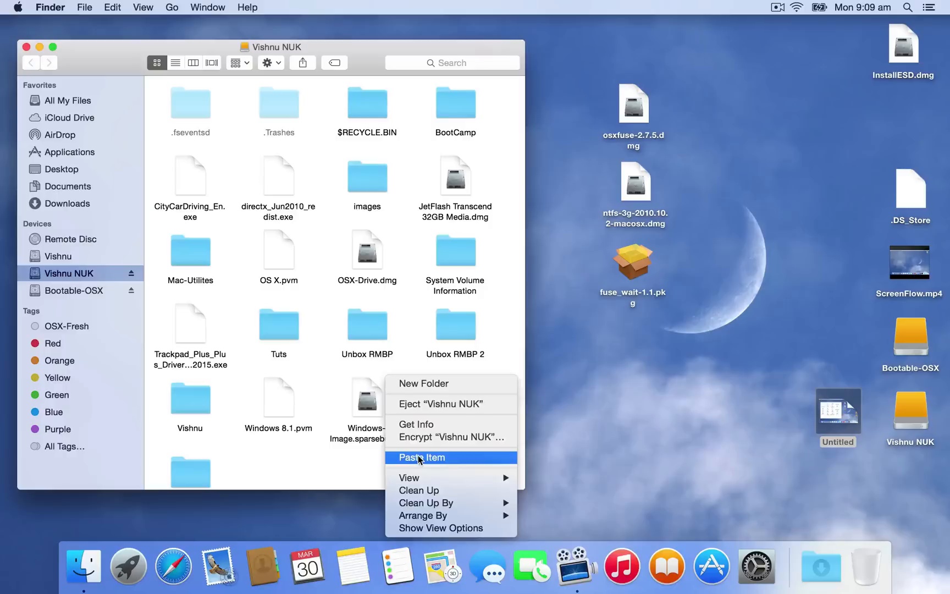
click(422, 456)
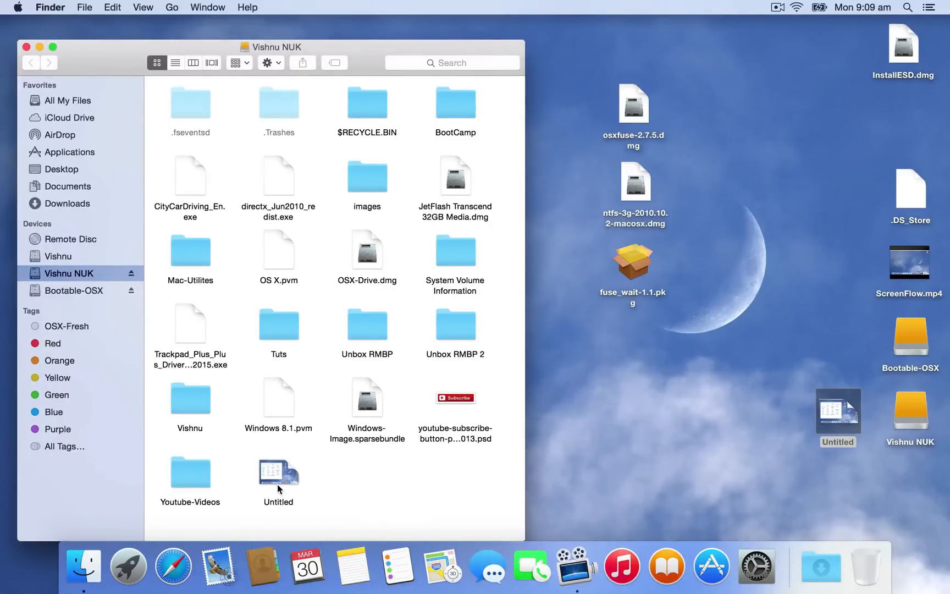
Move the Untitled copy on the NTFS drive to Trash and confirm its permanent deletion.
right_click(278, 476)
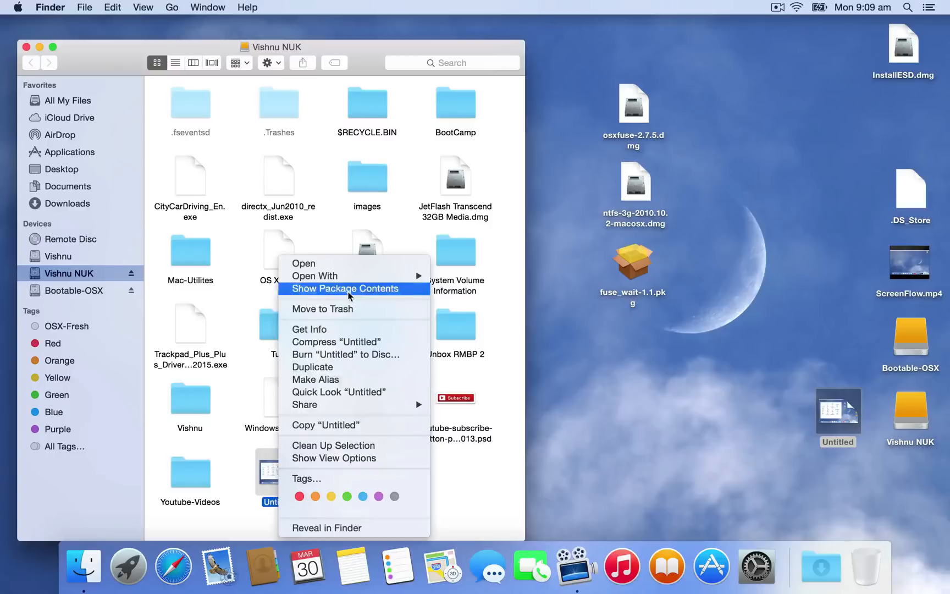
click(322, 308)
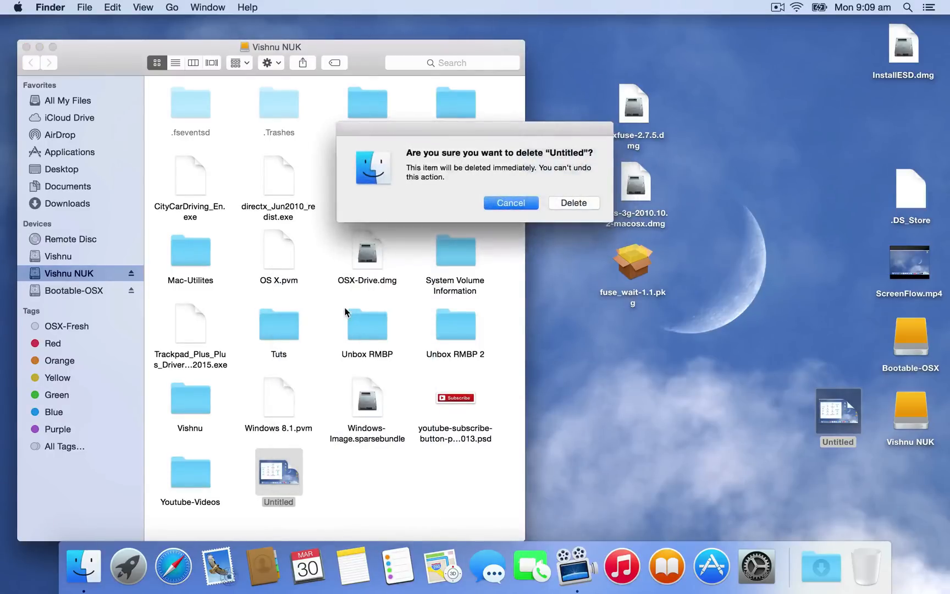
click(572, 202)
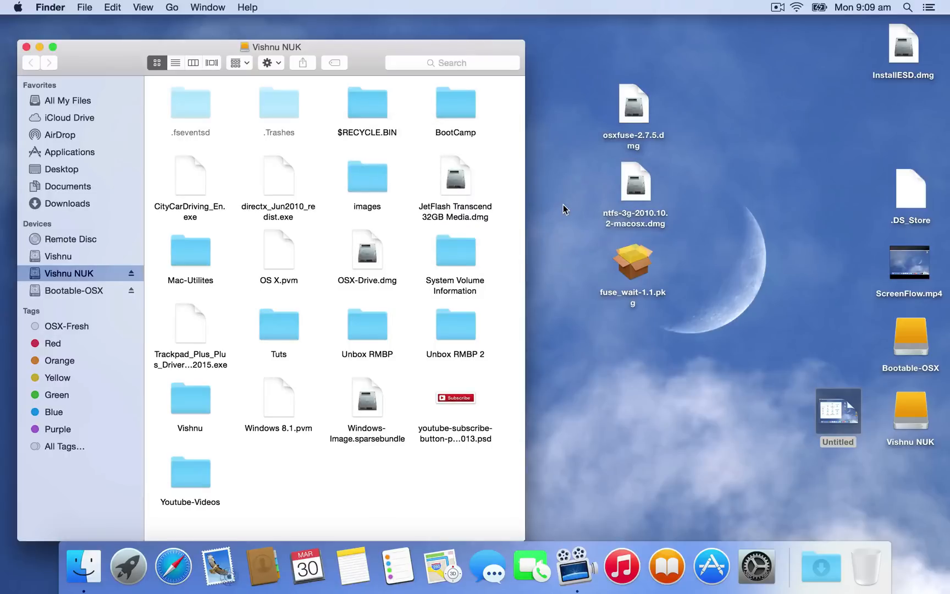
mouse_move(746, 96)
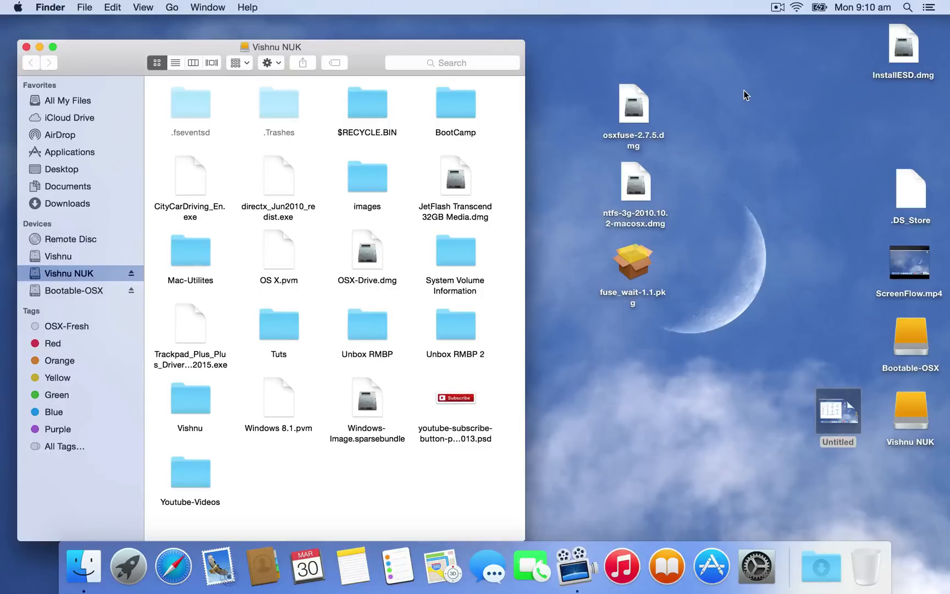
mouse_move(781, 17)
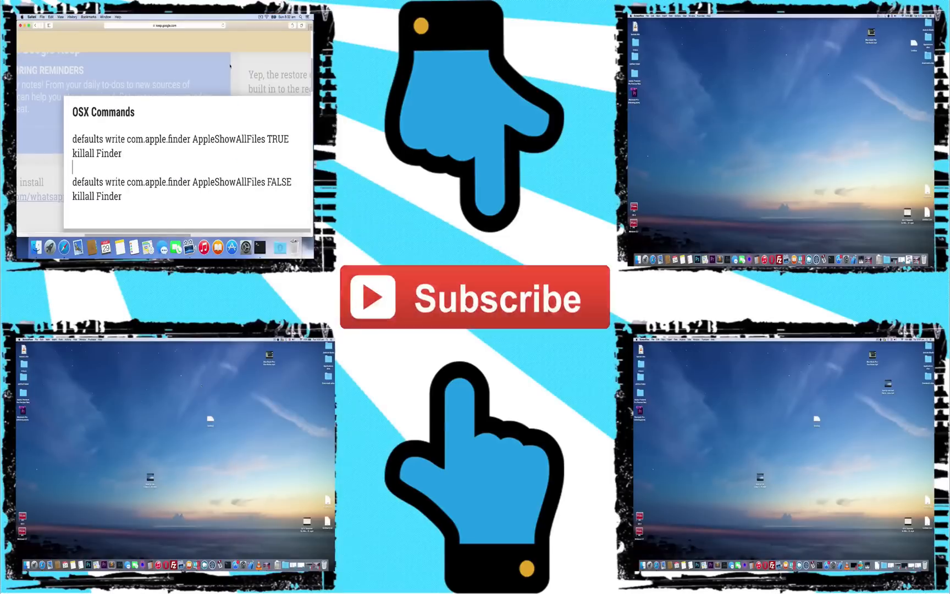
right_click(794, 91)
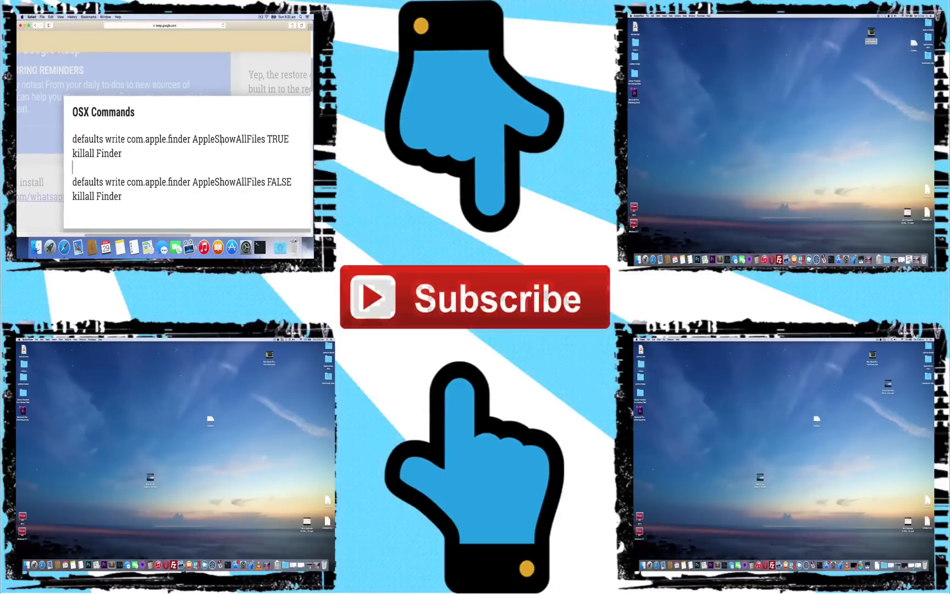
right_click(173, 421)
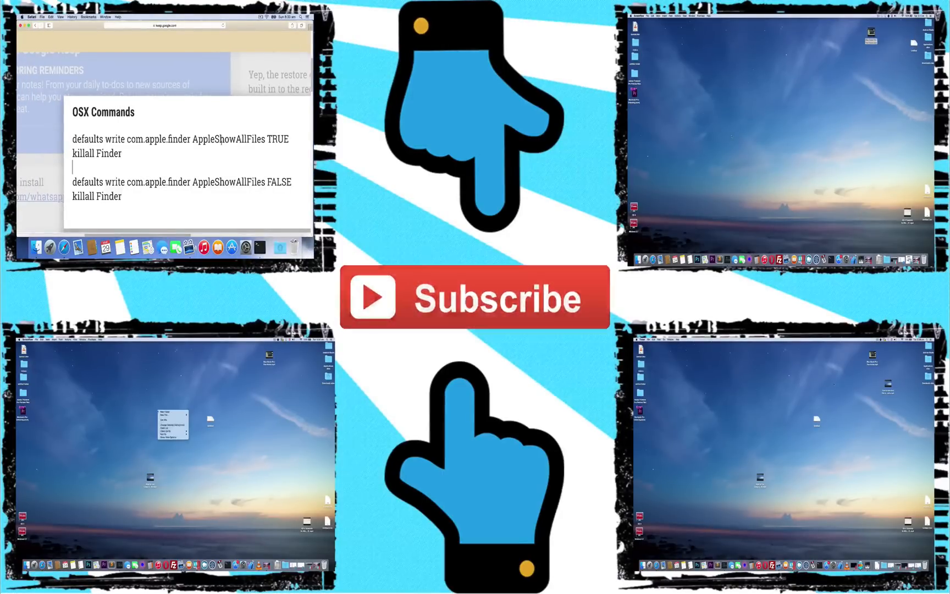